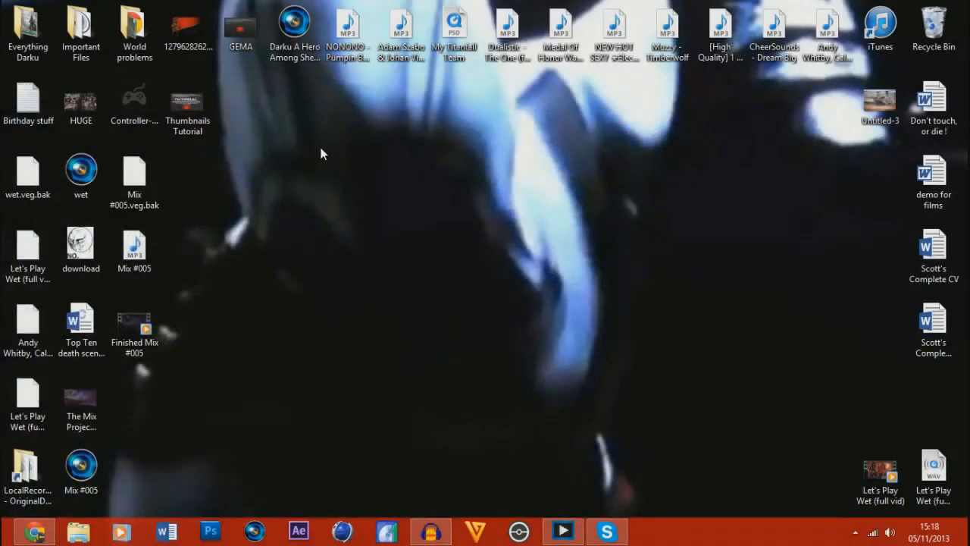
mouse_move(301, 88)
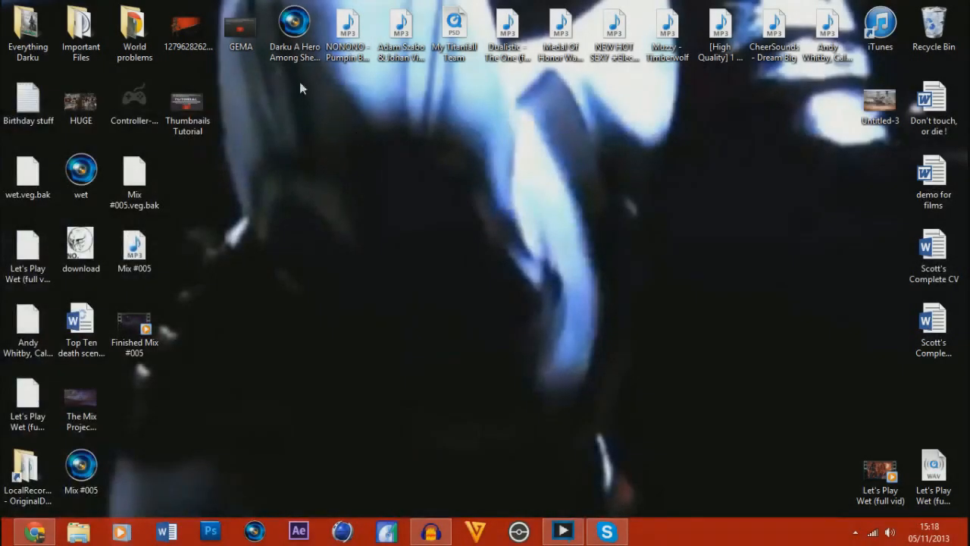
View the GEMA image full screen, then return to Chrome and close the YouTube channel tab
double_click(240, 22)
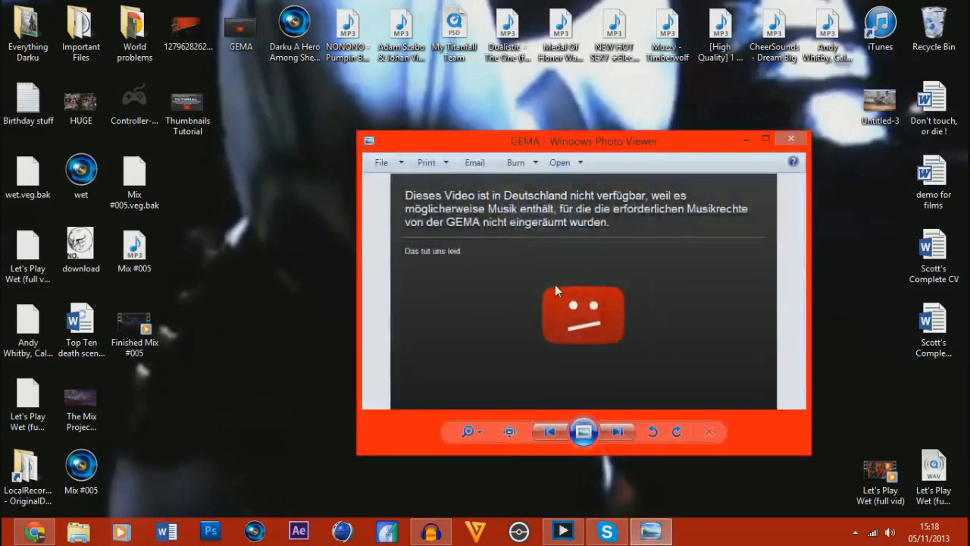
click(765, 138)
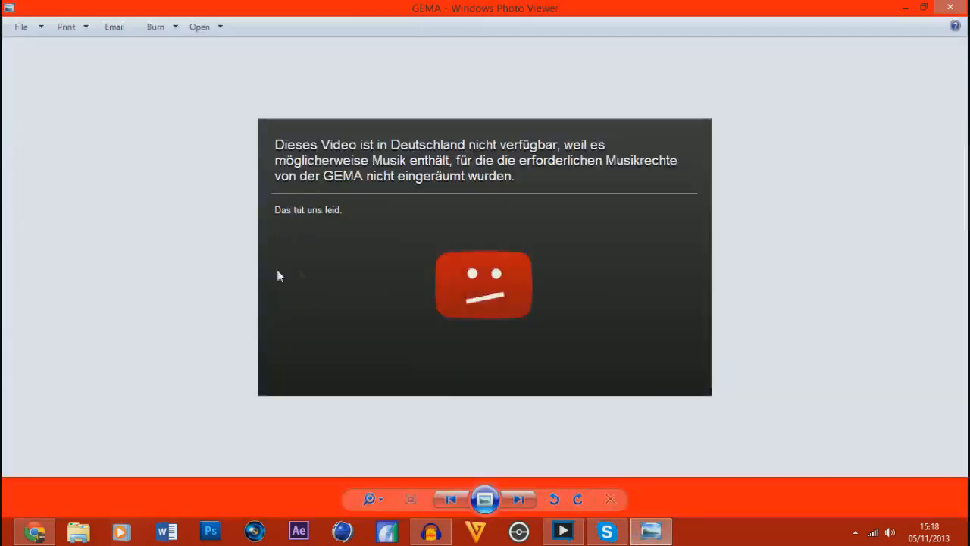
mouse_move(789, 270)
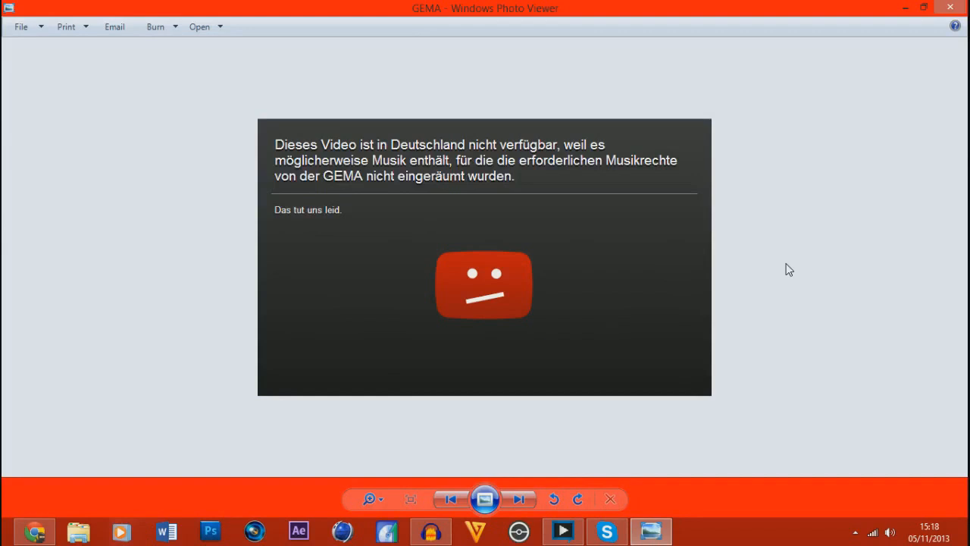
mouse_move(322, 363)
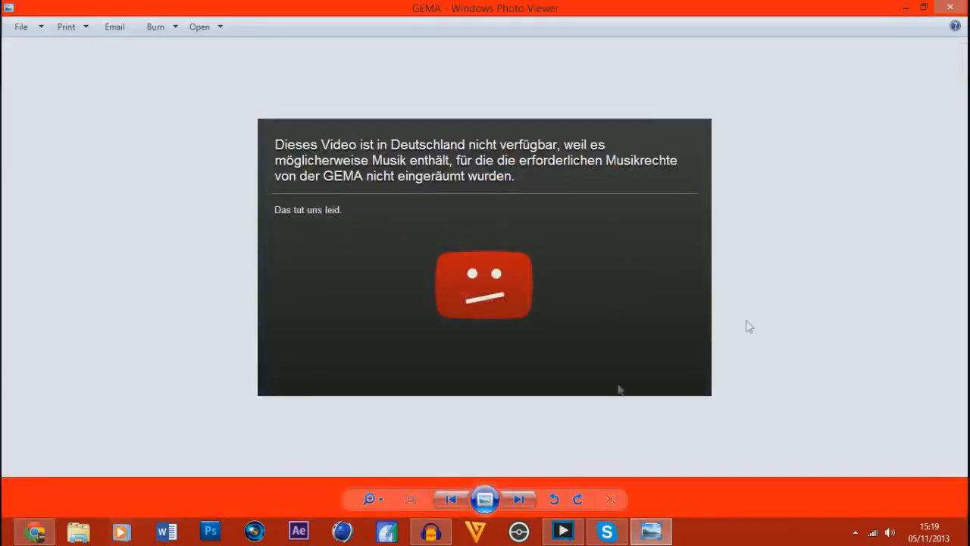
mouse_move(416, 263)
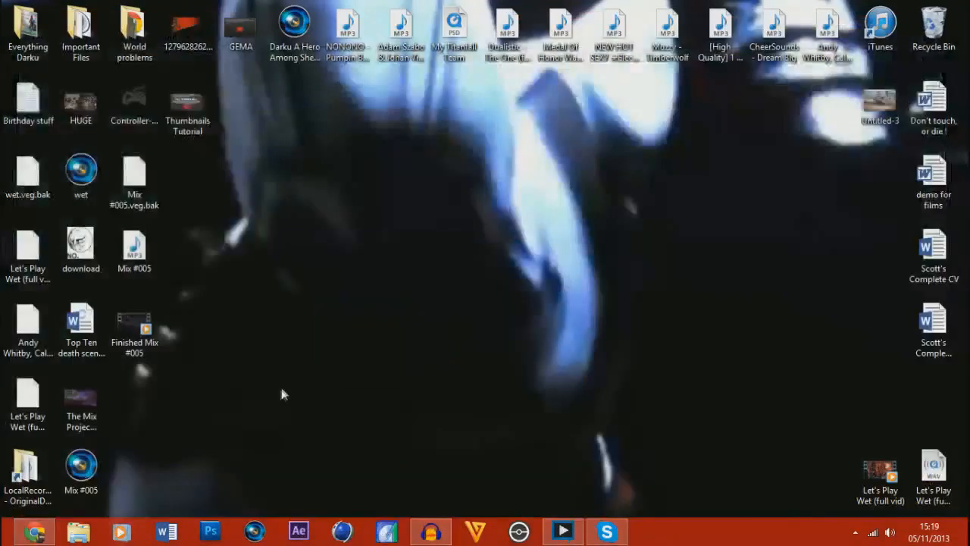
mouse_move(371, 354)
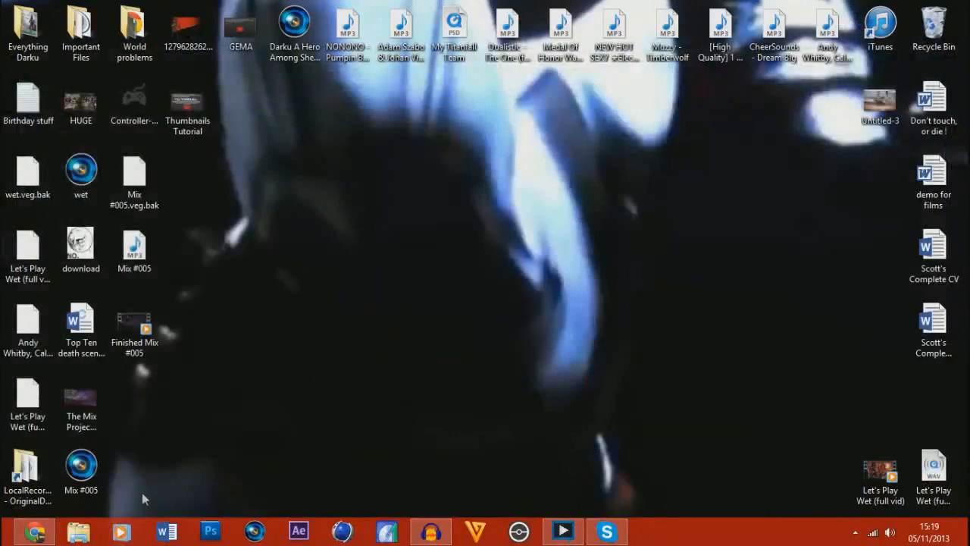
click(35, 531)
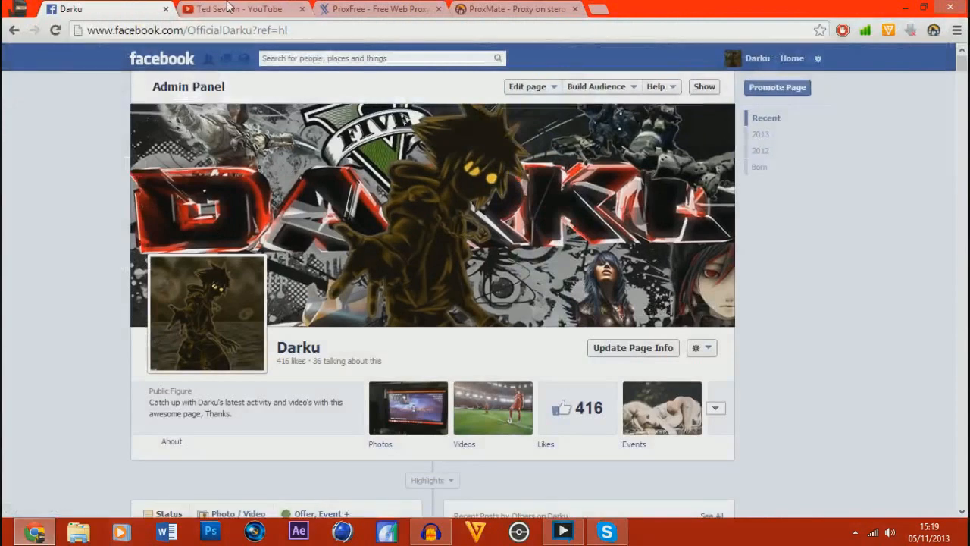
click(239, 8)
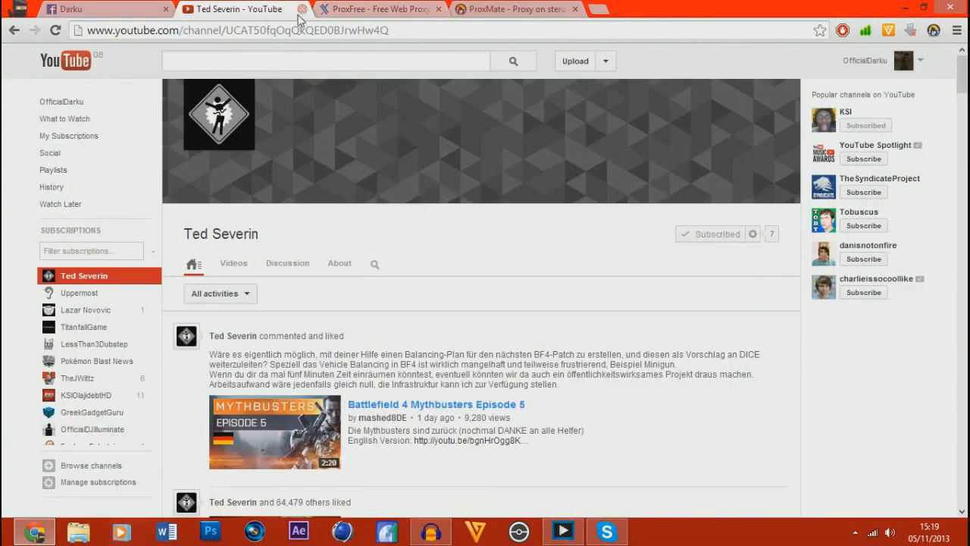
click(302, 9)
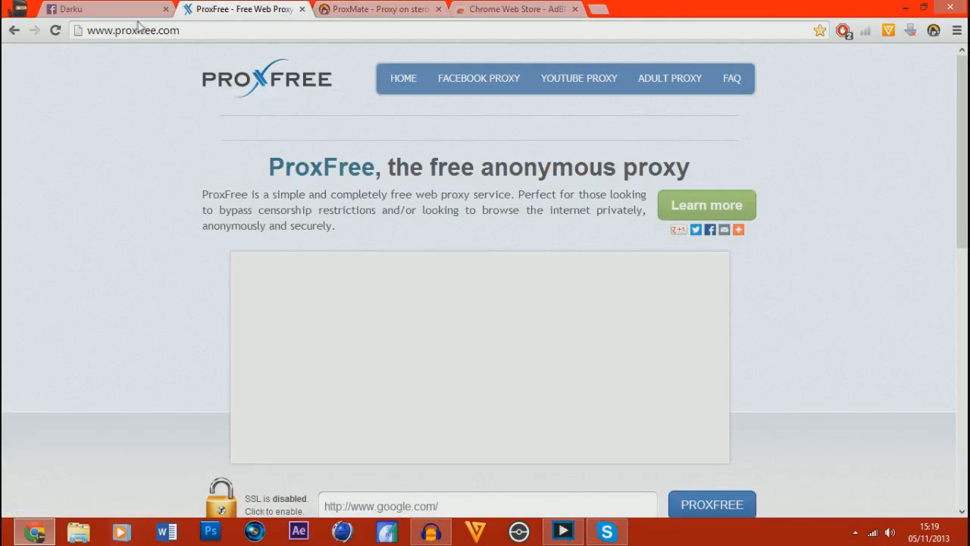
mouse_move(383, 144)
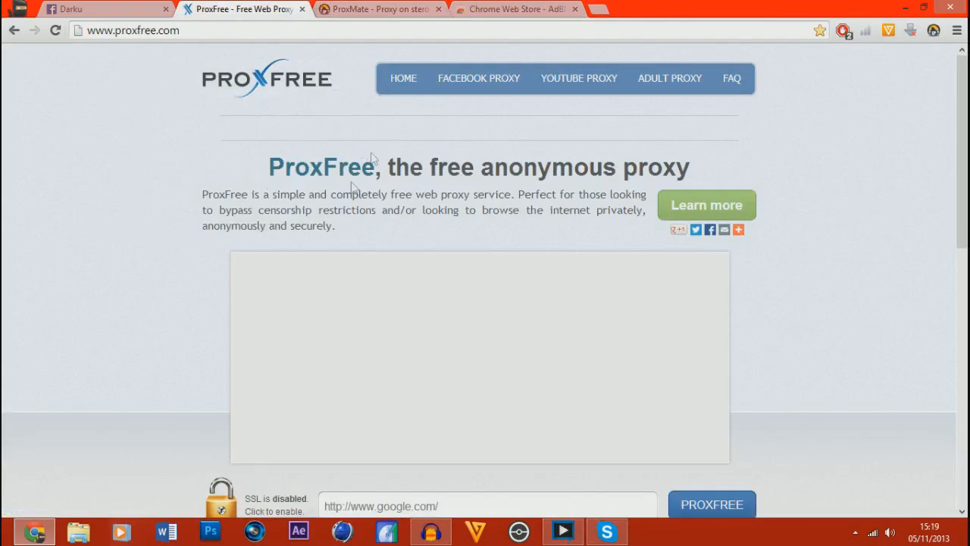
Browse ProxFree's Facebook and YouTube proxy pages, then switch to the Darku Facebook tab
scroll(down, 3)
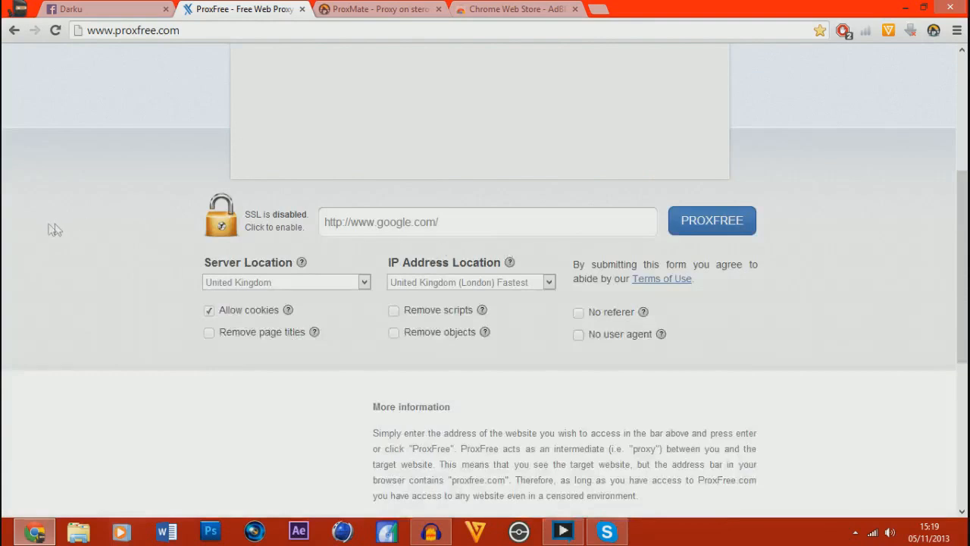
mouse_move(137, 220)
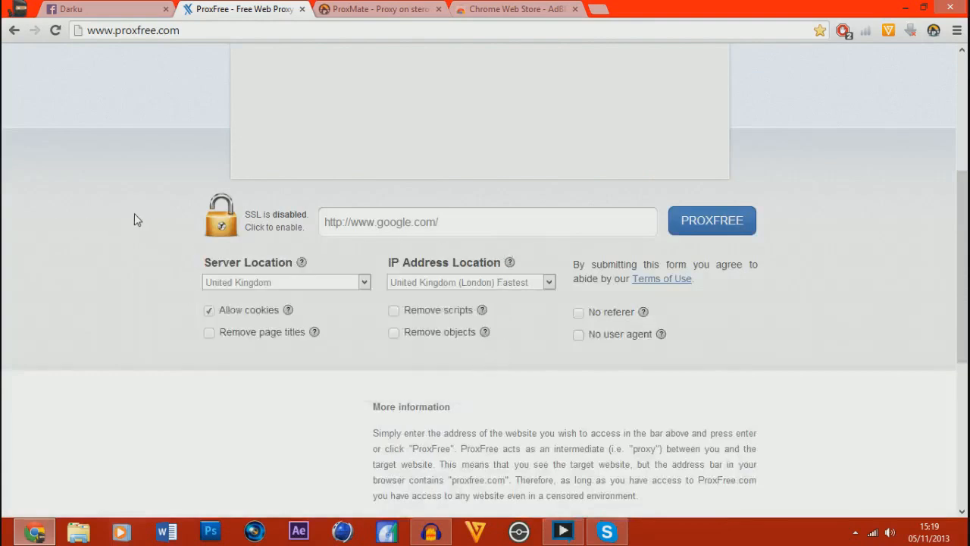
scroll(up, 3)
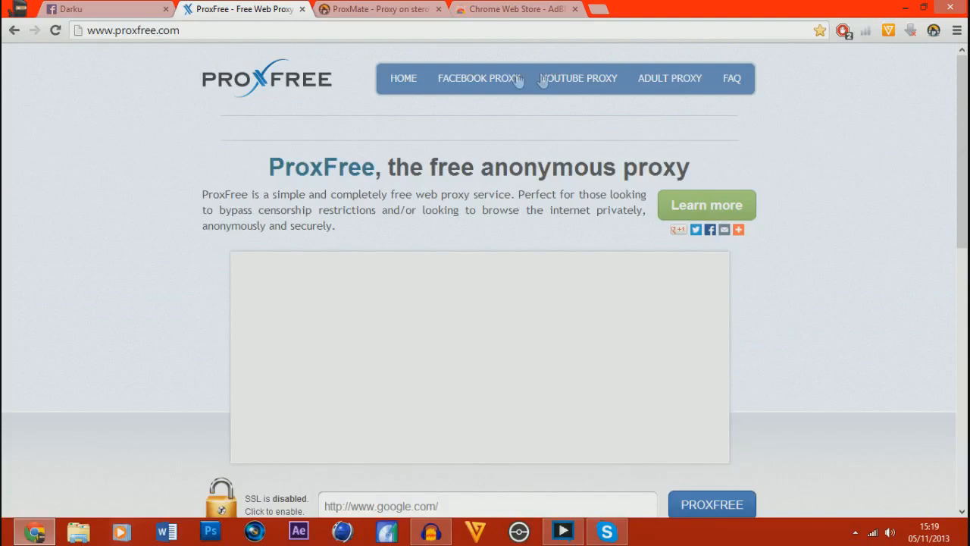
click(478, 78)
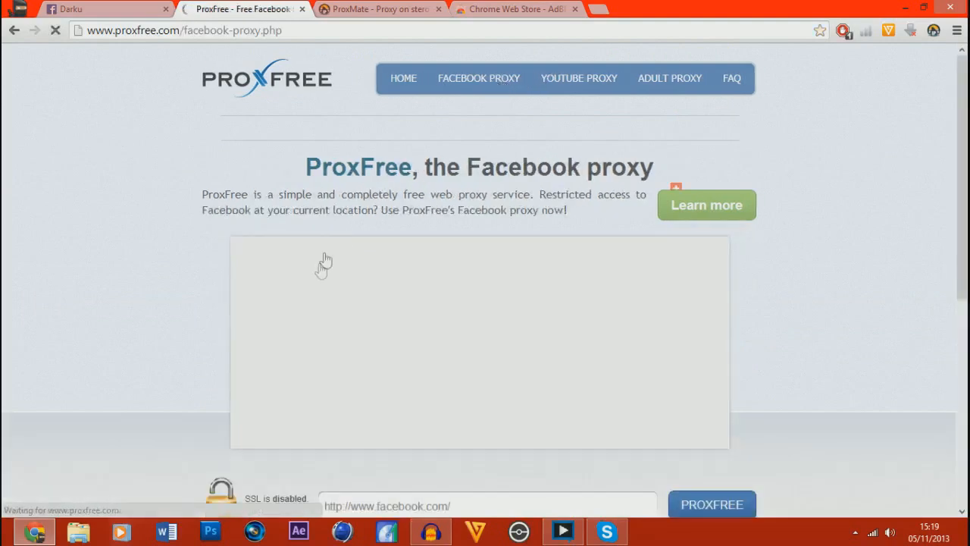
click(579, 78)
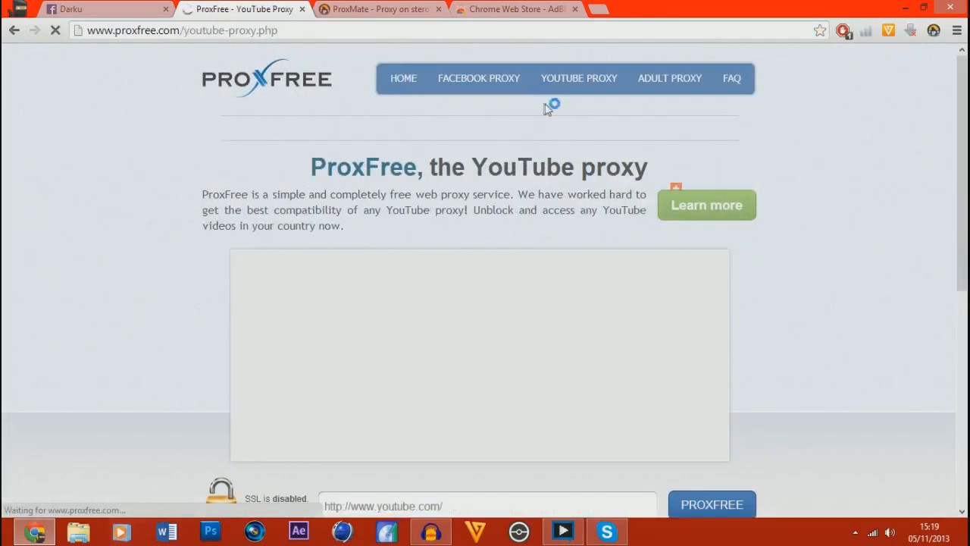
scroll(down, 3)
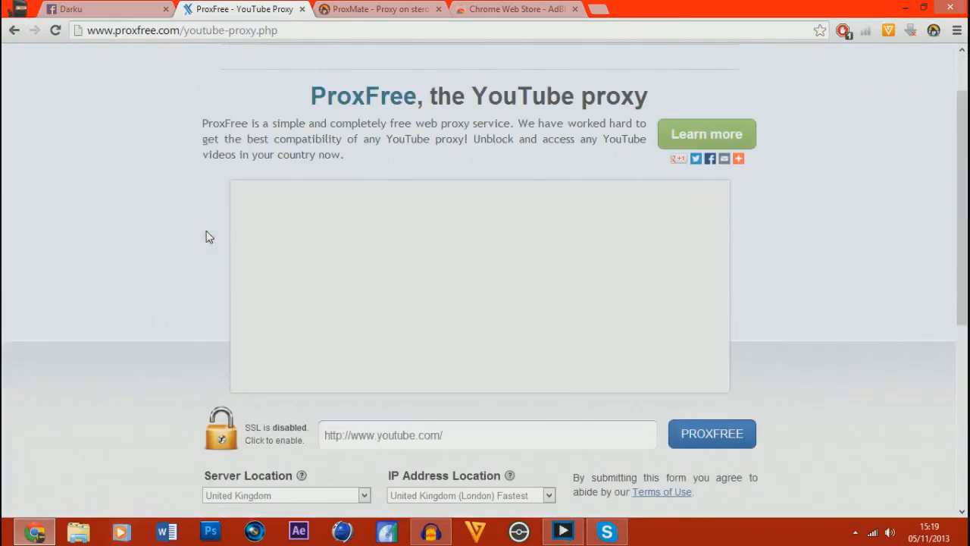
scroll(down, 3)
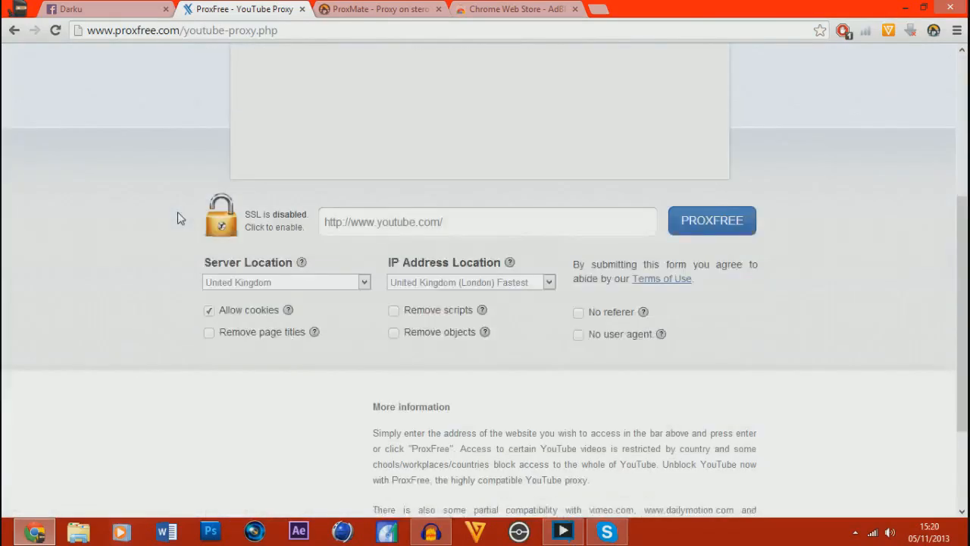
click(91, 9)
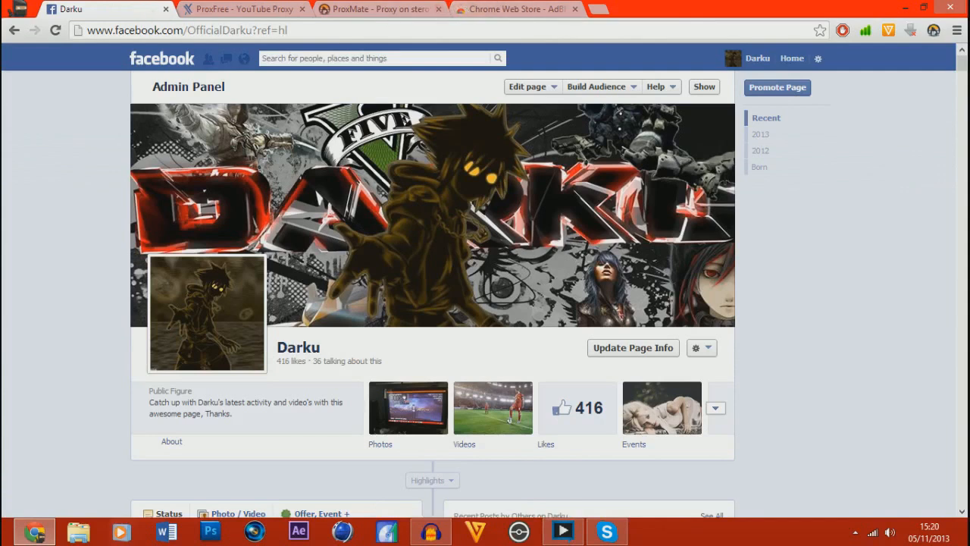
Load facebook.com/OfficialDarku?ref=hl through ProxFree, browse it, and open the IP location dropdown
click(243, 8)
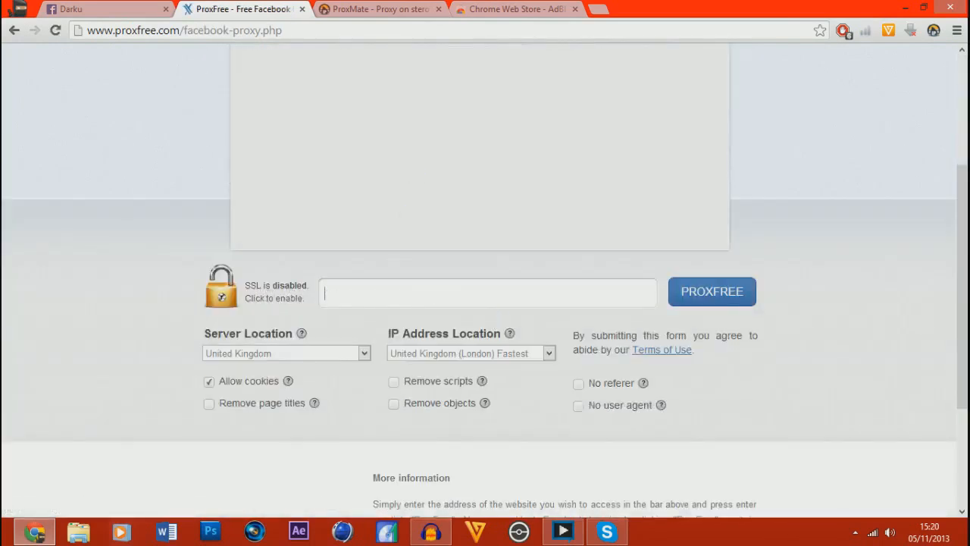
text(http://www.facebook.com/OfficialDarku?ref=hl)
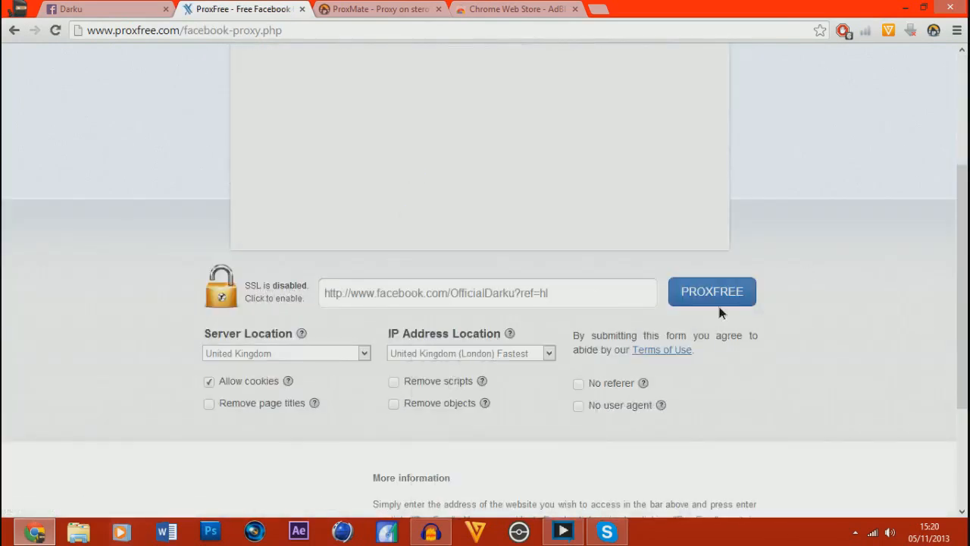
click(712, 291)
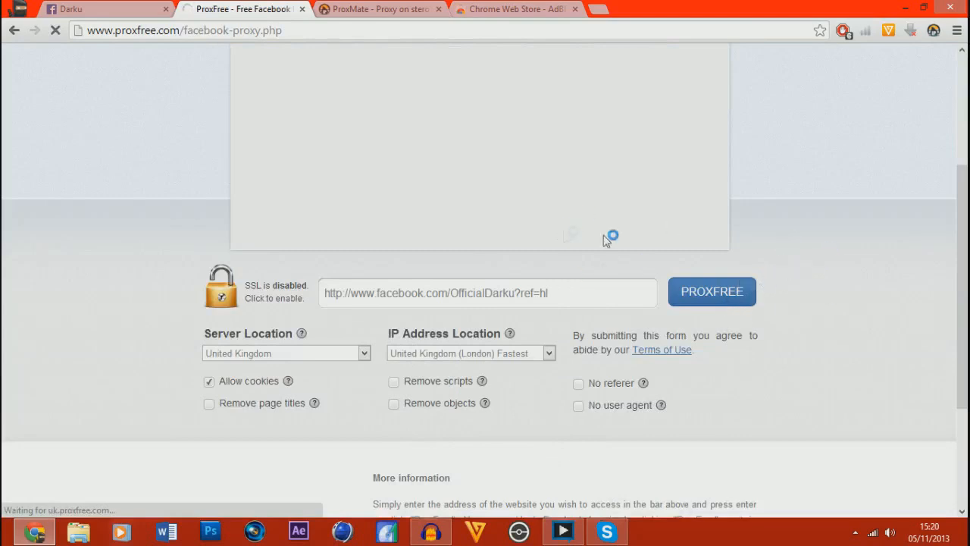
click(711, 291)
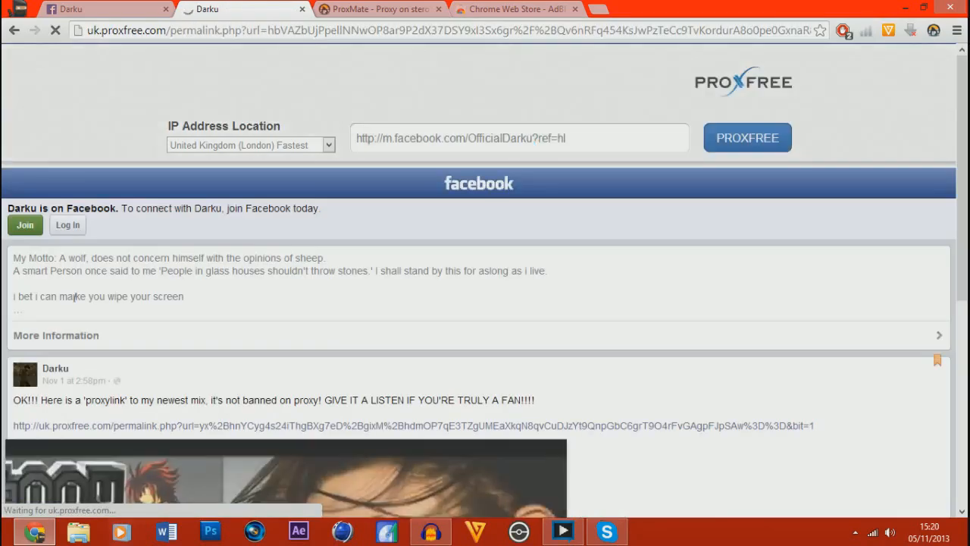
scroll(down, 3)
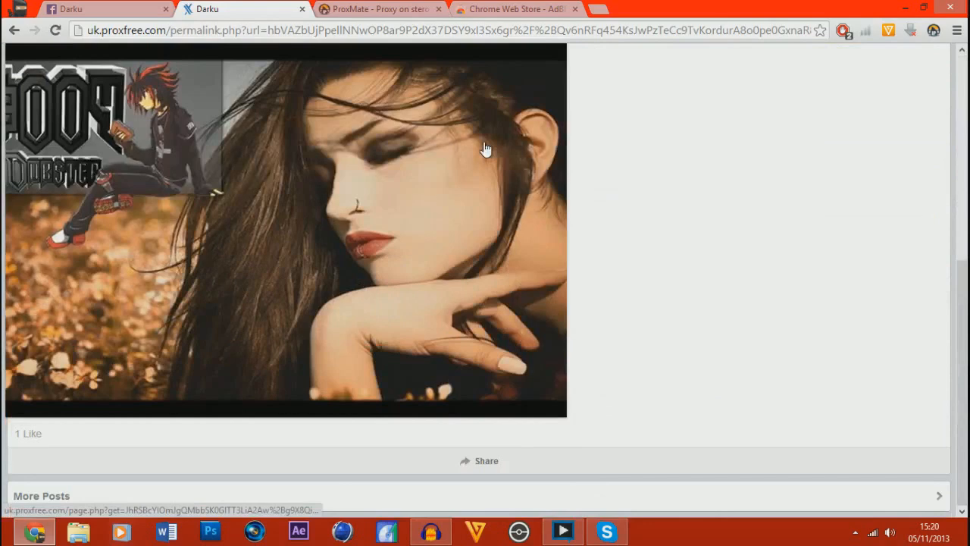
scroll(up, 3)
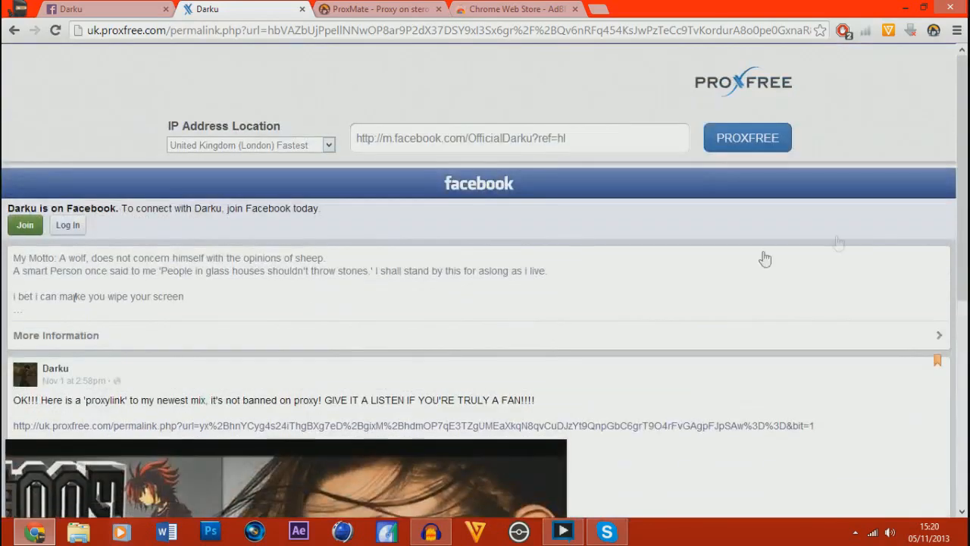
mouse_move(178, 88)
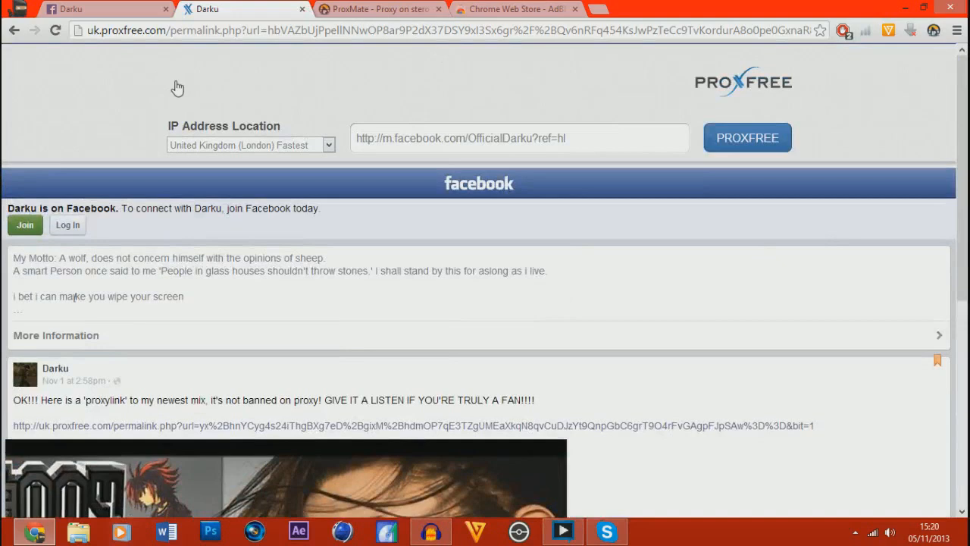
mouse_move(302, 102)
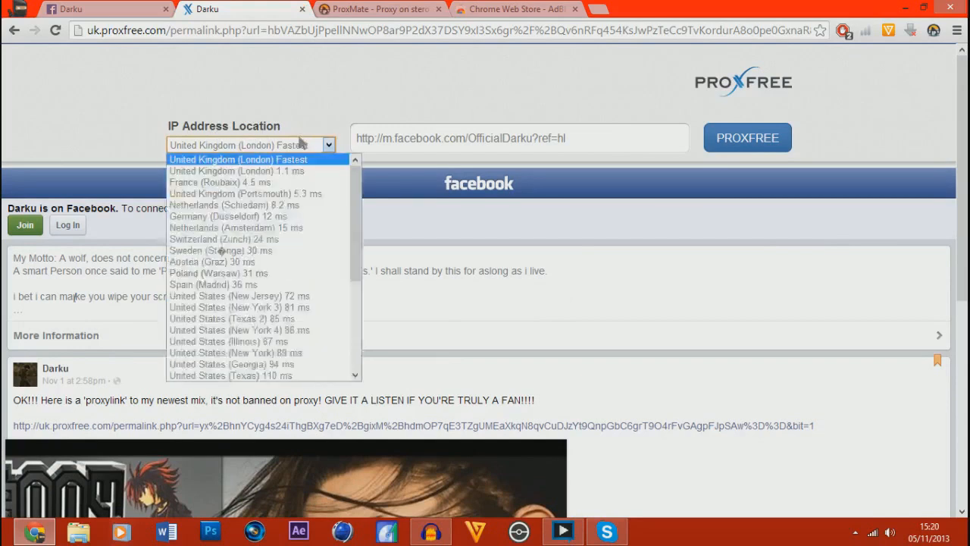
click(238, 160)
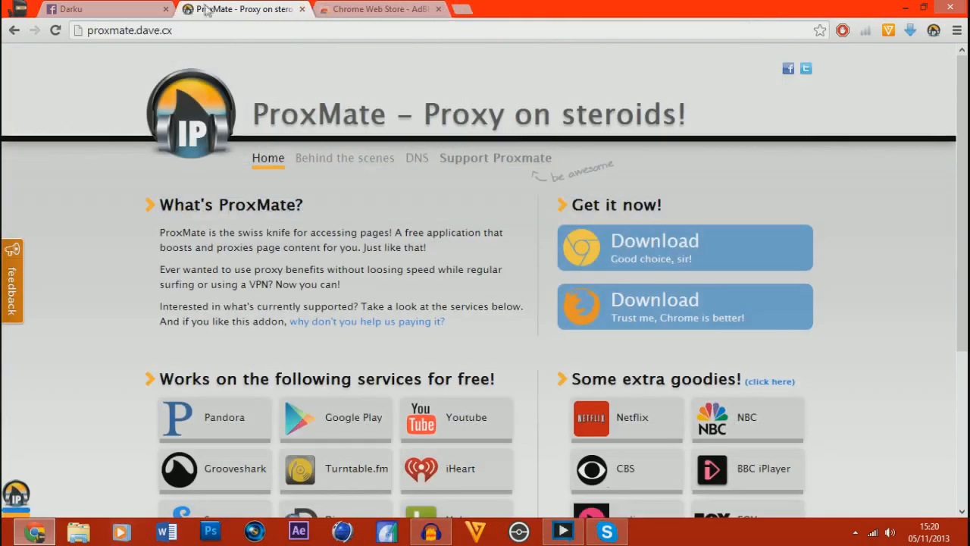
mouse_move(309, 140)
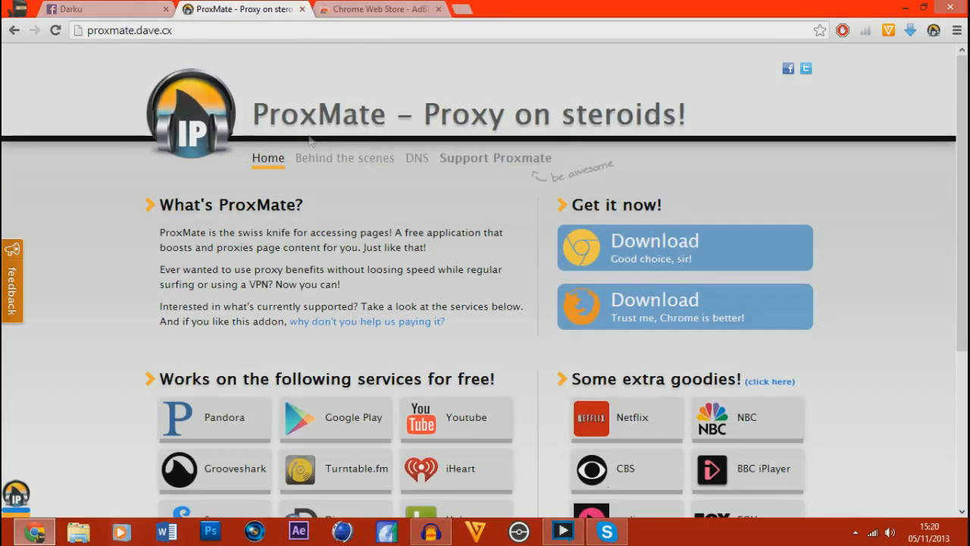
mouse_move(610, 83)
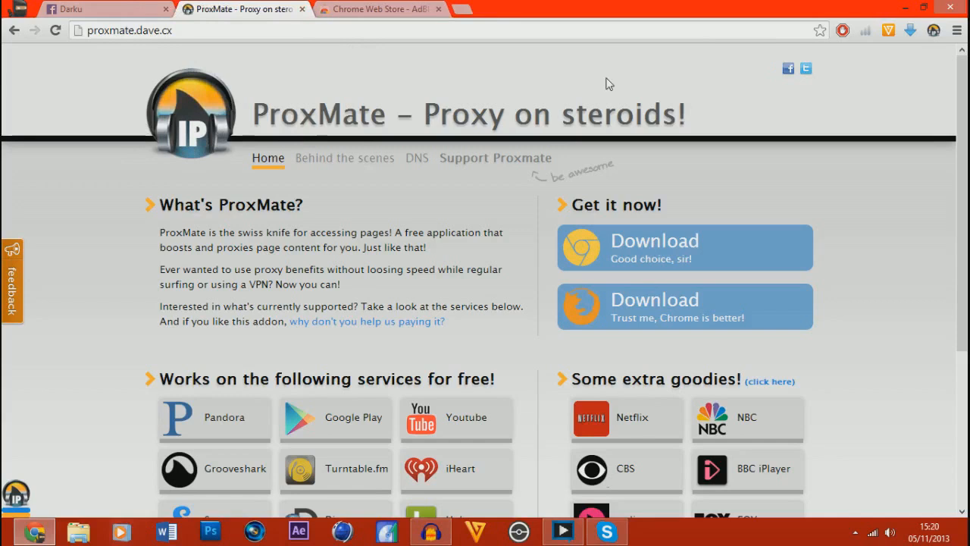
mouse_move(406, 27)
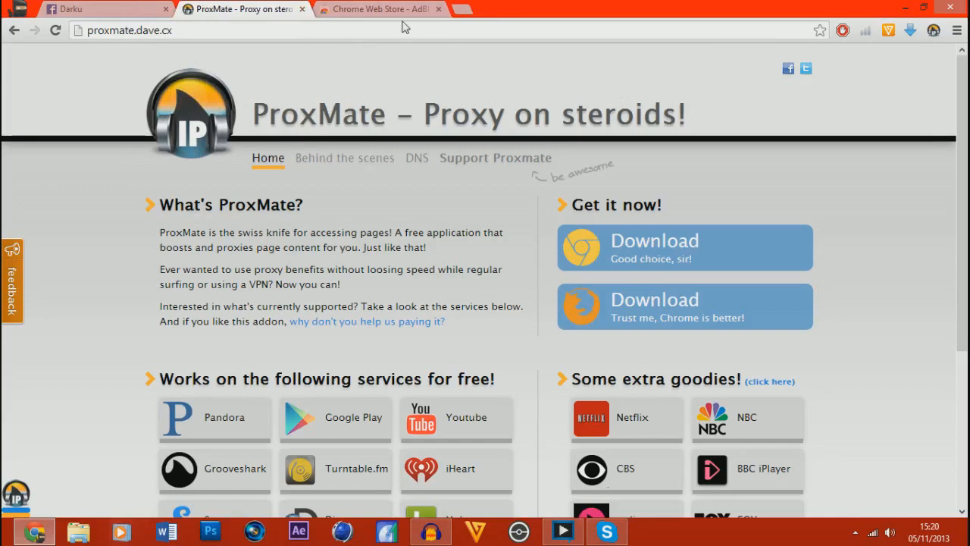
mouse_move(749, 109)
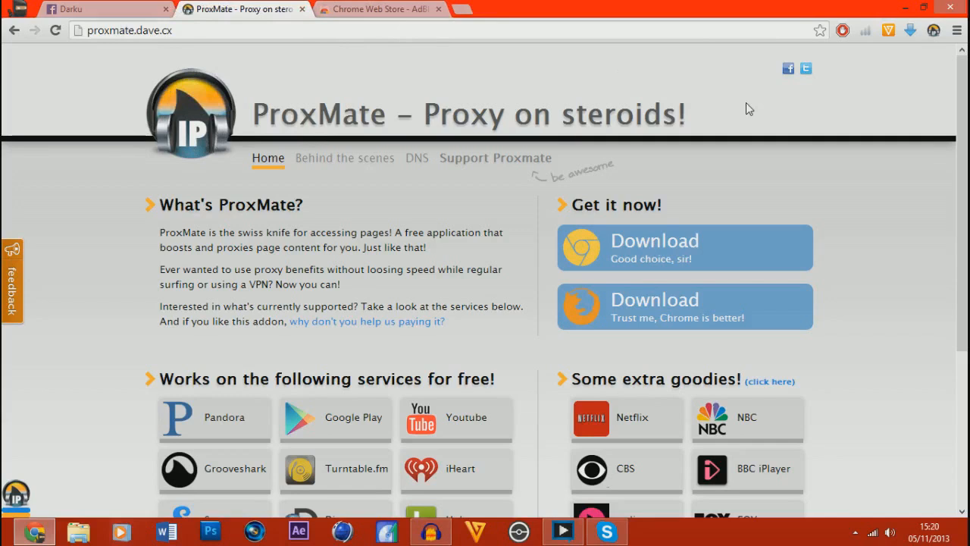
mouse_move(869, 69)
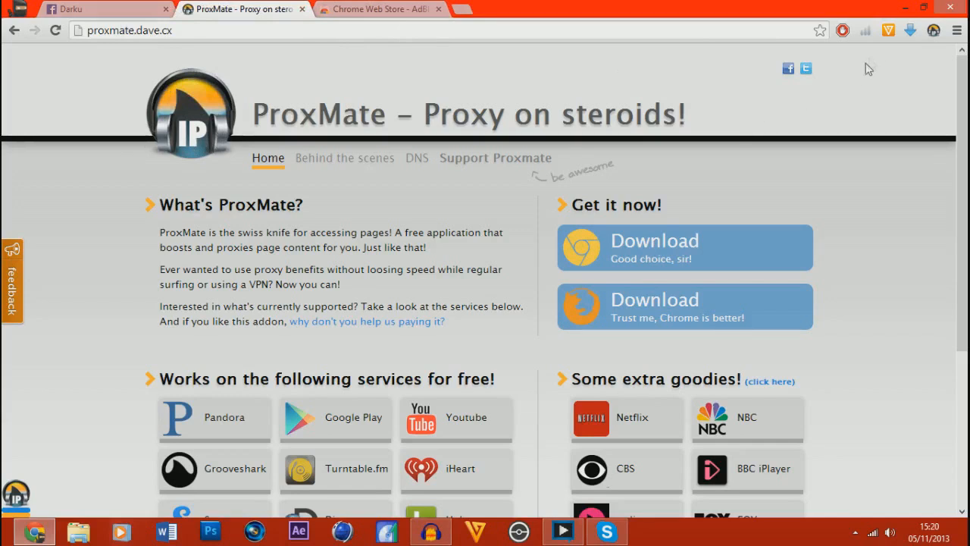
mouse_move(796, 133)
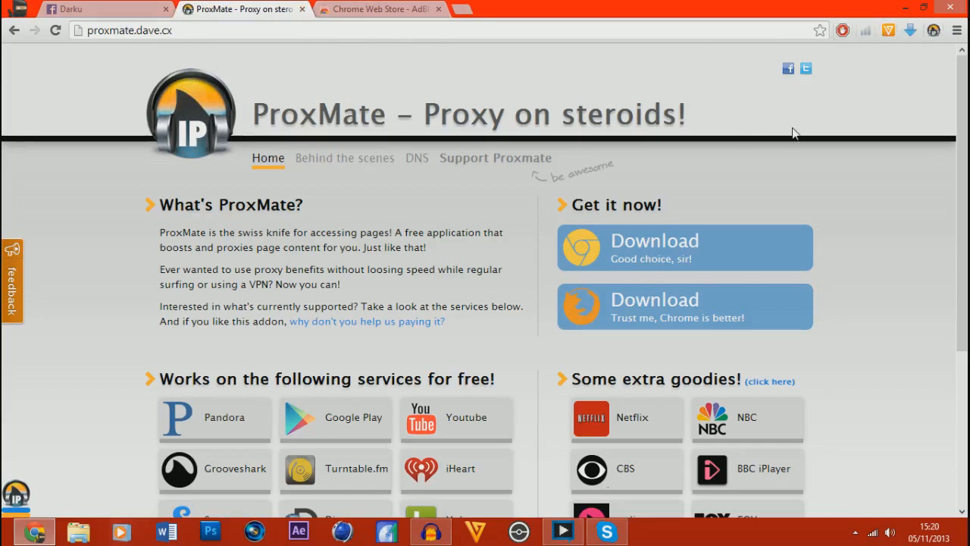
mouse_move(782, 130)
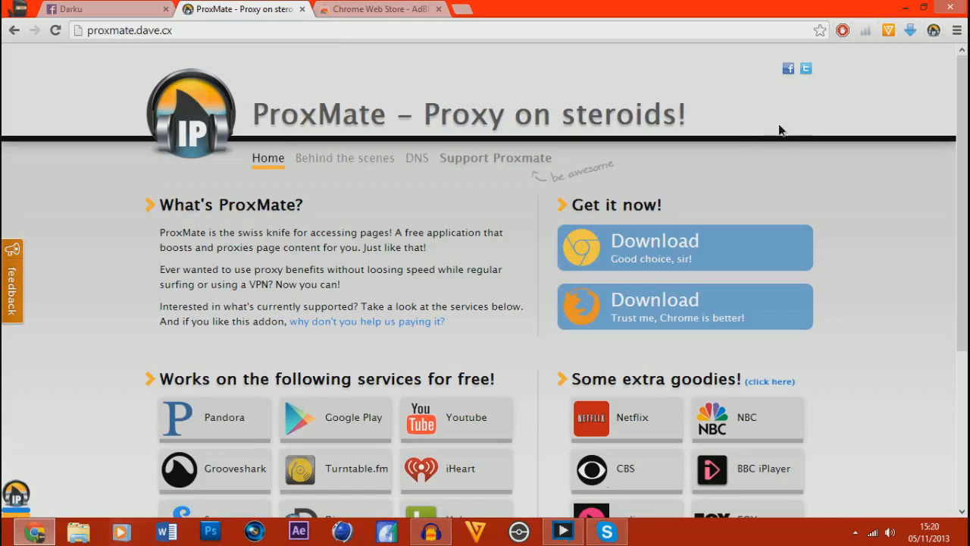
mouse_move(823, 164)
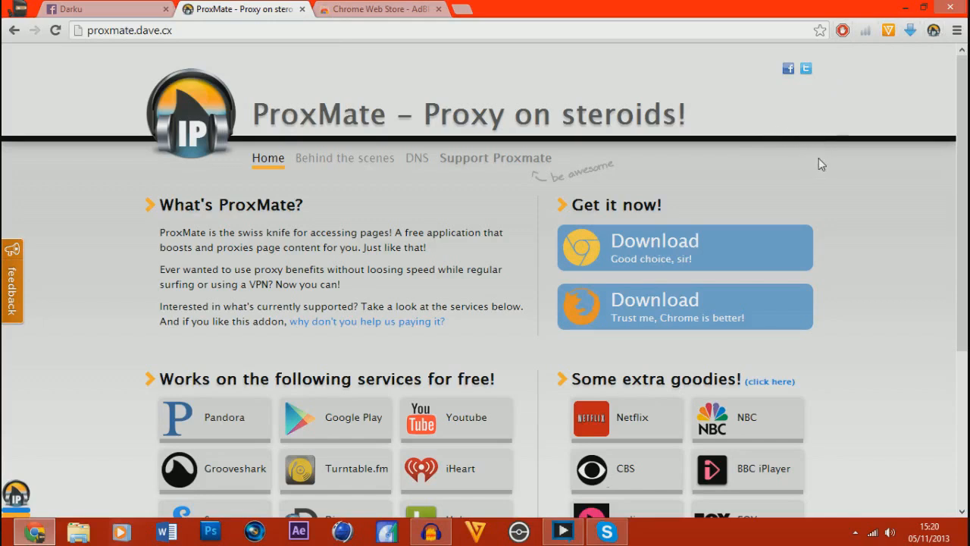
mouse_move(681, 197)
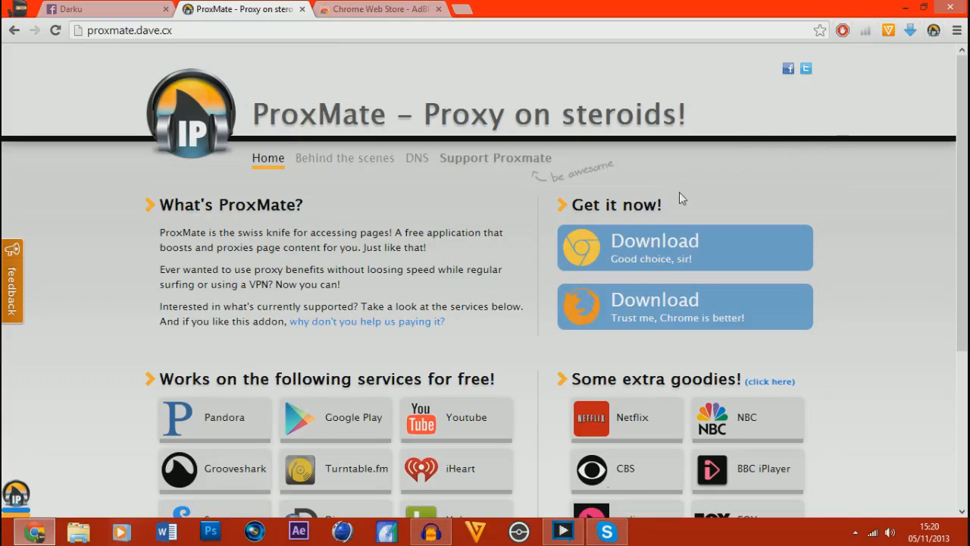
mouse_move(897, 81)
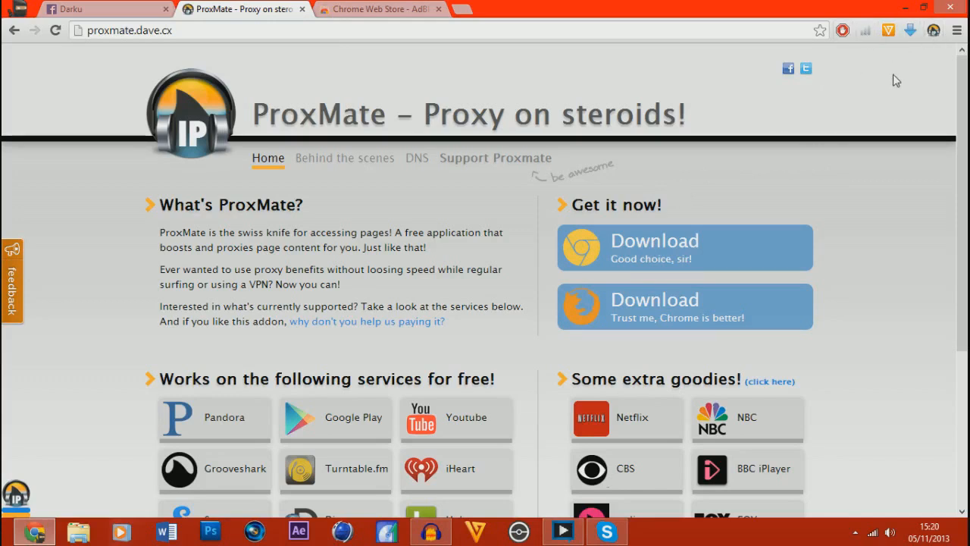
mouse_move(796, 96)
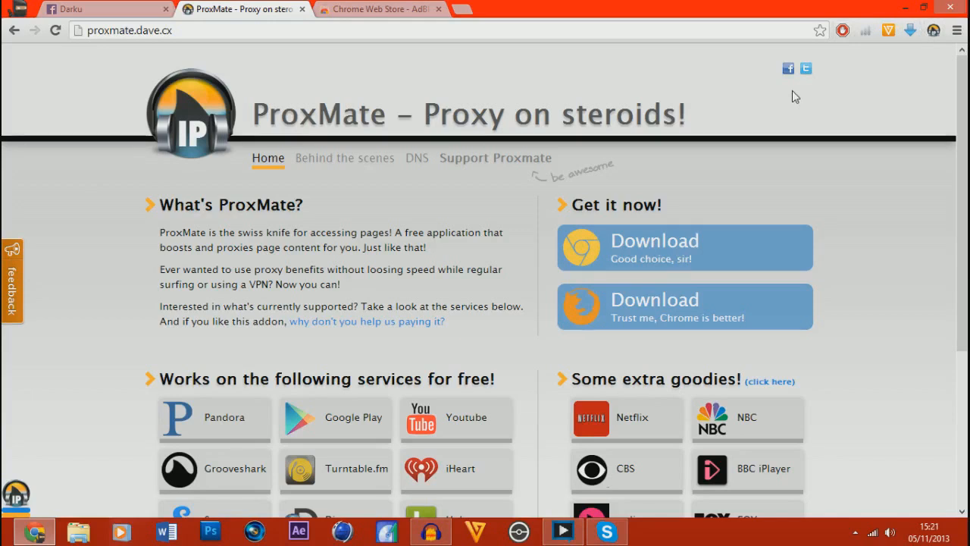
mouse_move(686, 146)
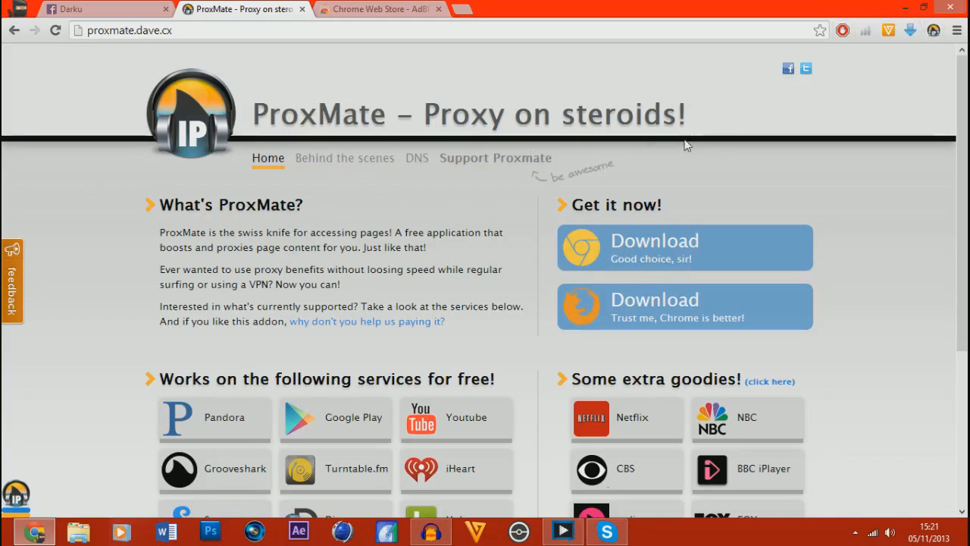
mouse_move(721, 152)
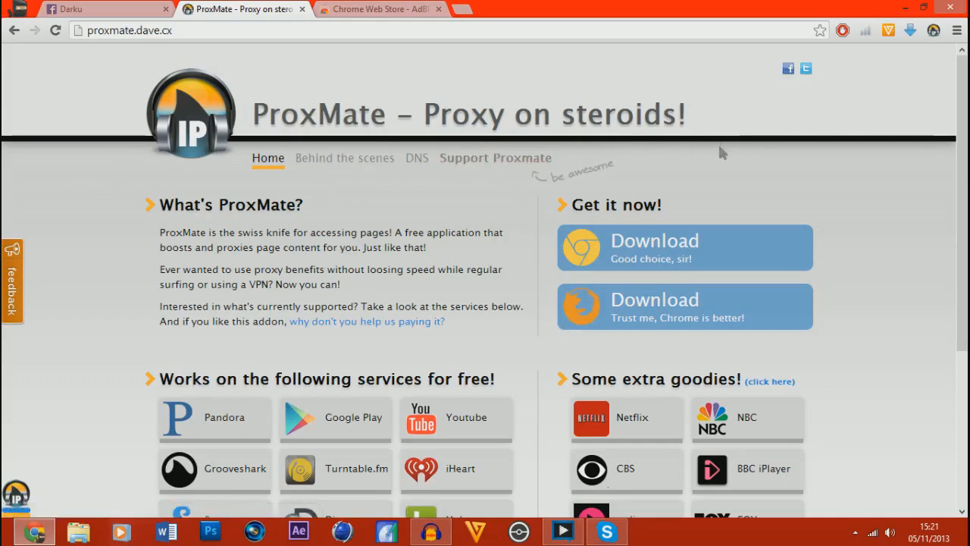
mouse_move(618, 299)
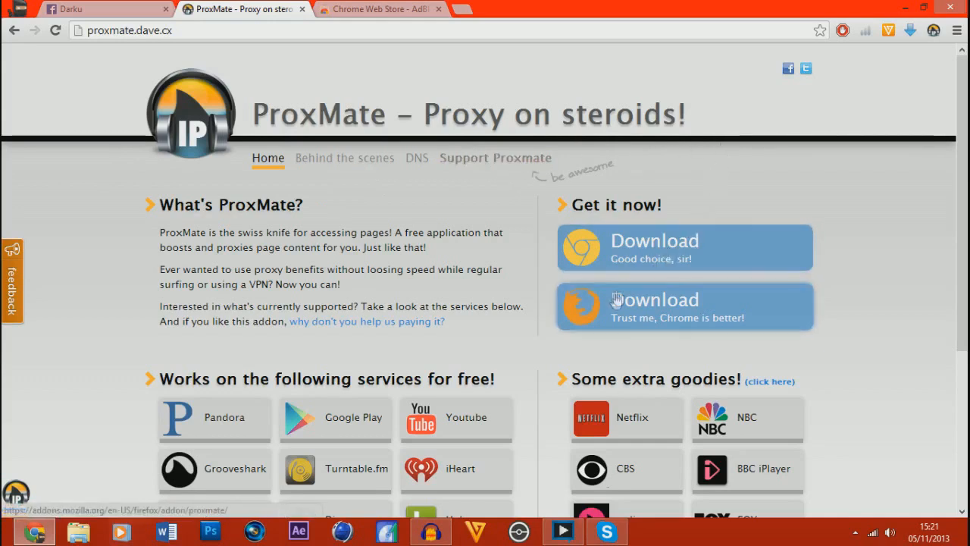
mouse_move(774, 126)
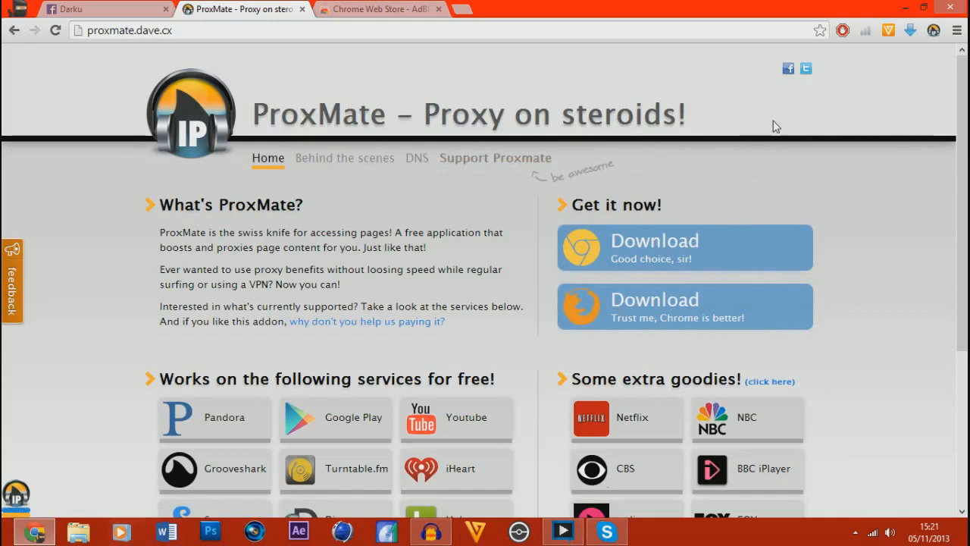
mouse_move(731, 201)
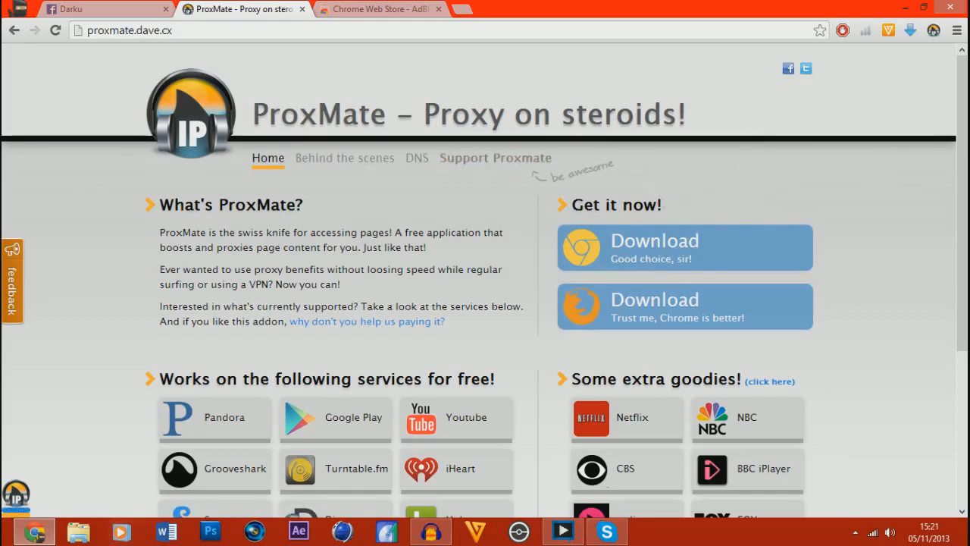
mouse_move(621, 318)
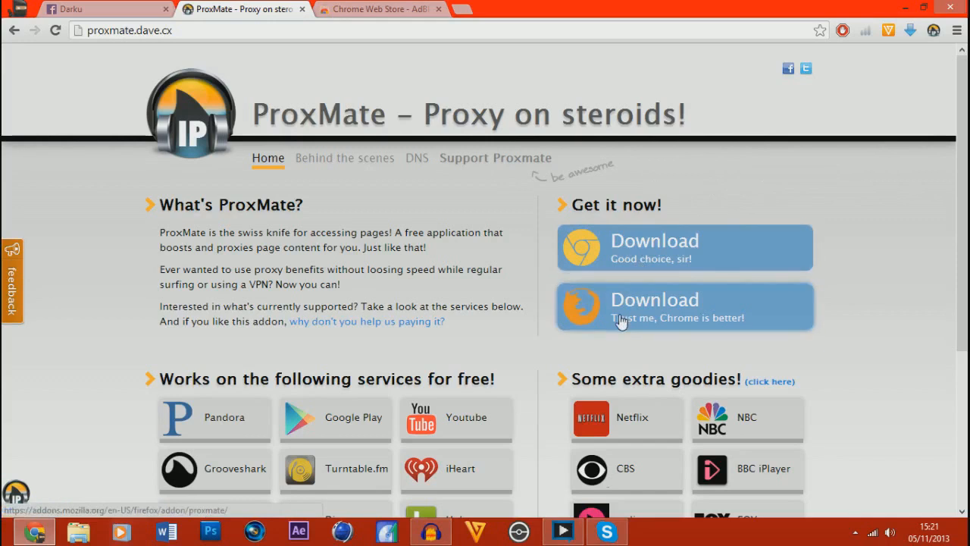
mouse_move(905, 257)
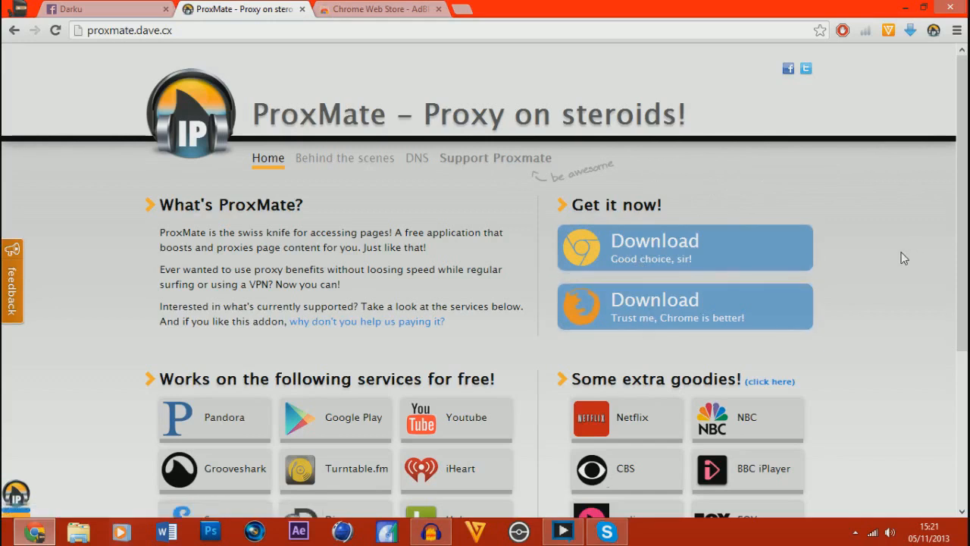
Download ProxMate for Chrome and advance its installer with Let's go! to Step 2/4
click(685, 248)
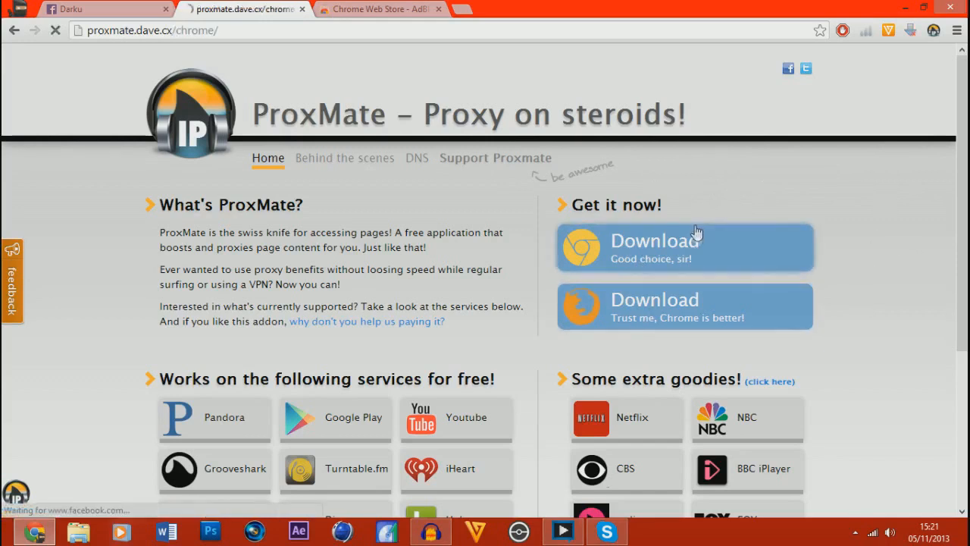
click(684, 246)
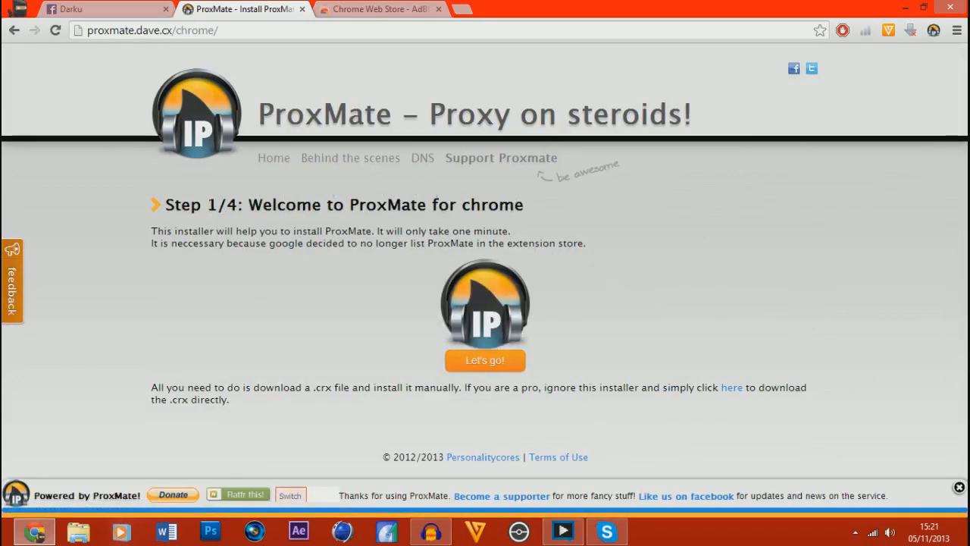
click(485, 360)
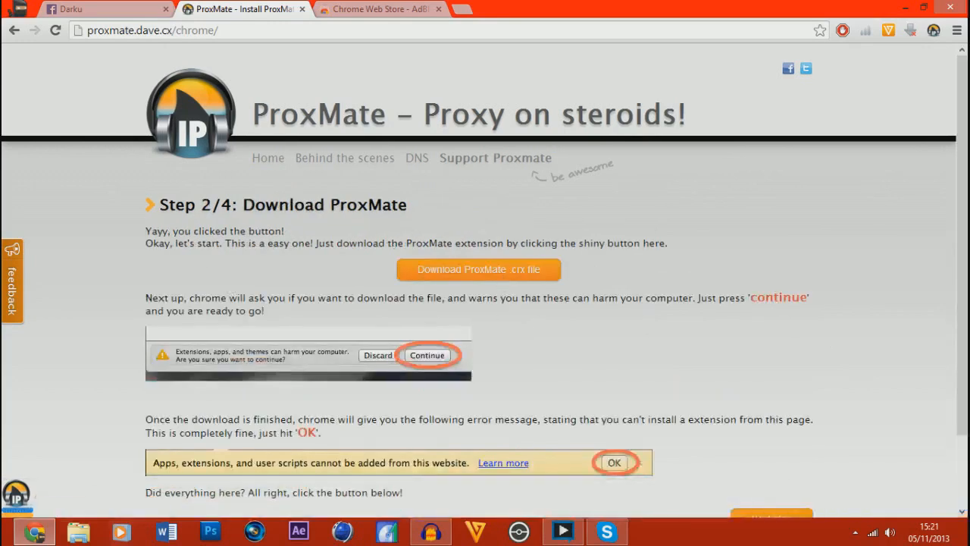
mouse_move(544, 279)
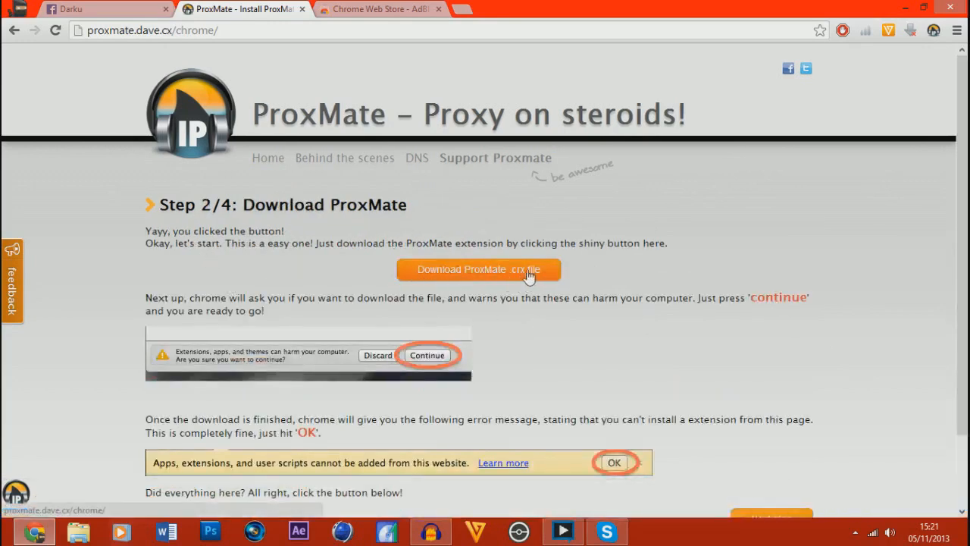
scroll(down, 3)
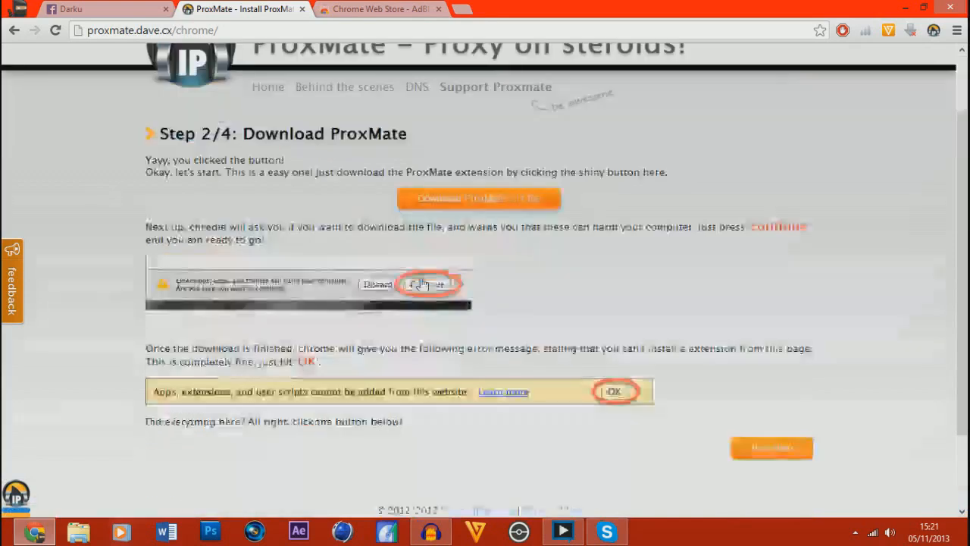
scroll(up, 3)
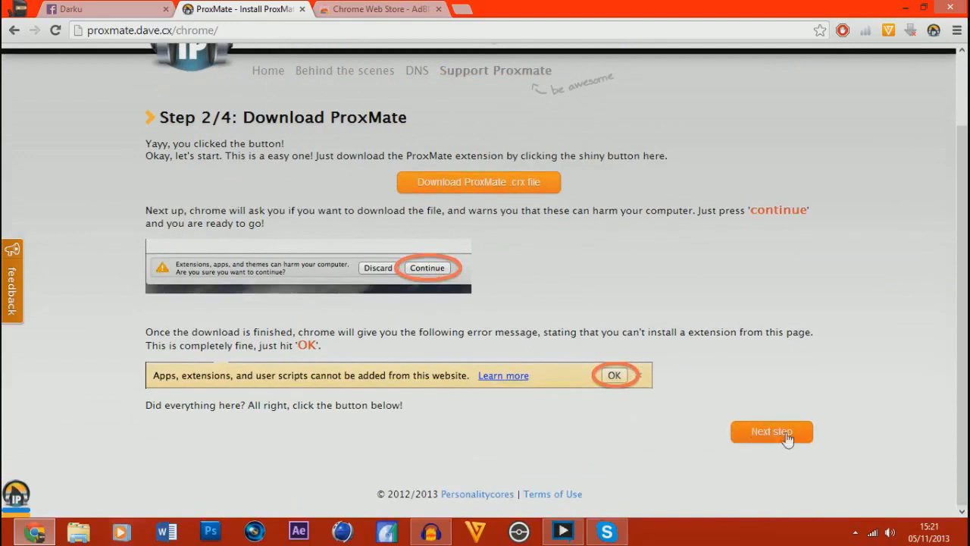
click(771, 432)
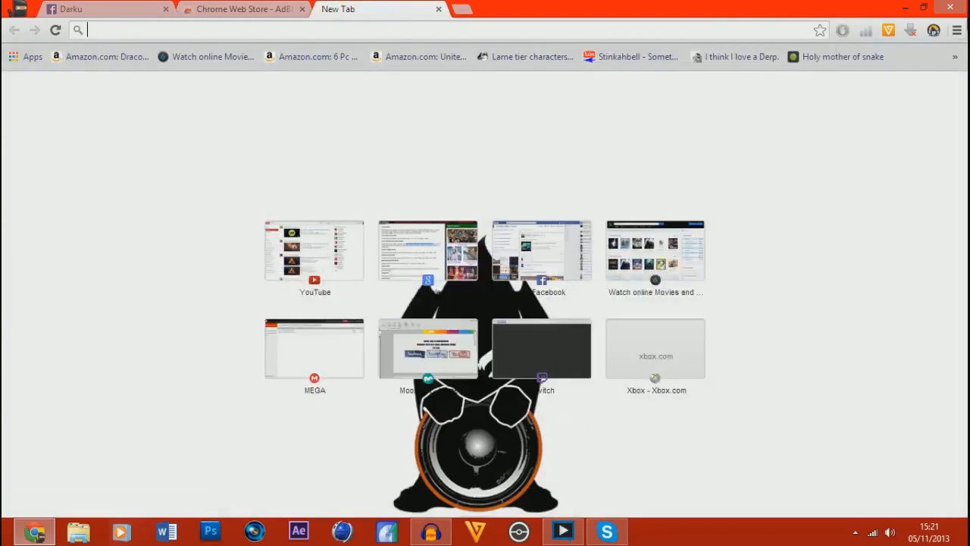
mouse_move(957, 31)
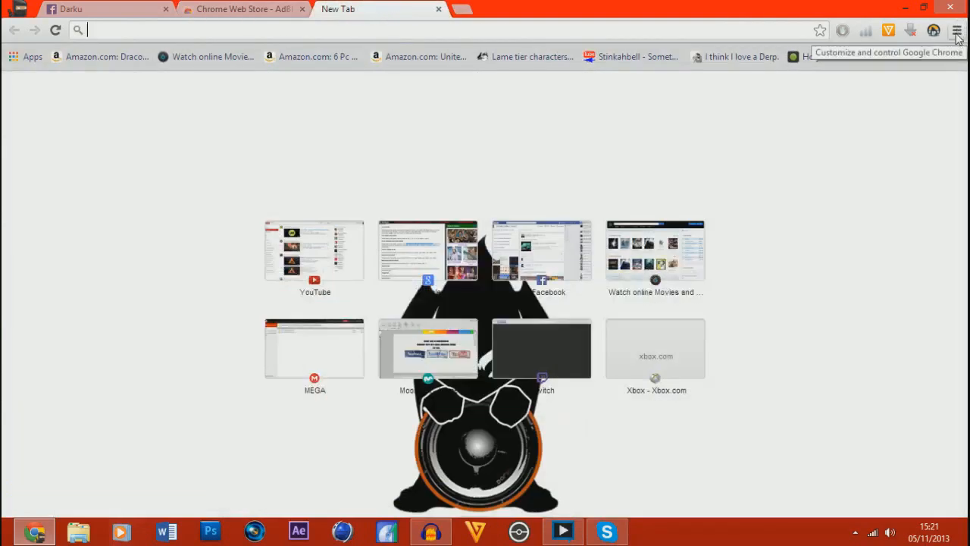
Reach Chrome's Extensions page through the menu's Tools submenu
click(957, 31)
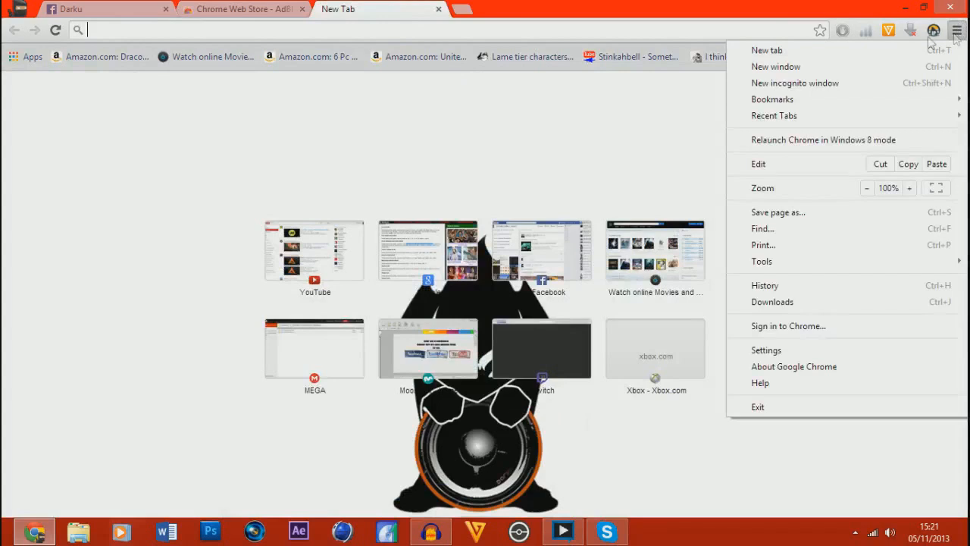
mouse_move(762, 261)
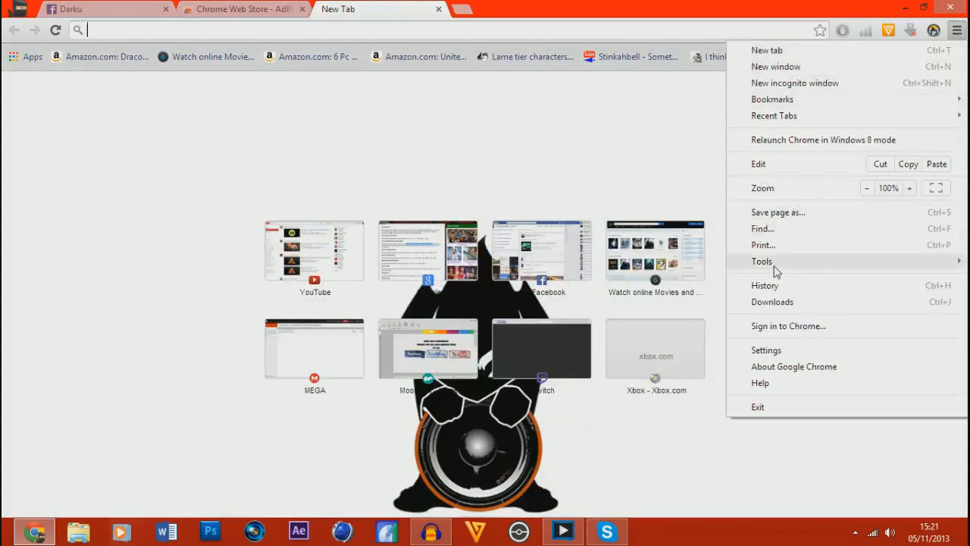
click(761, 261)
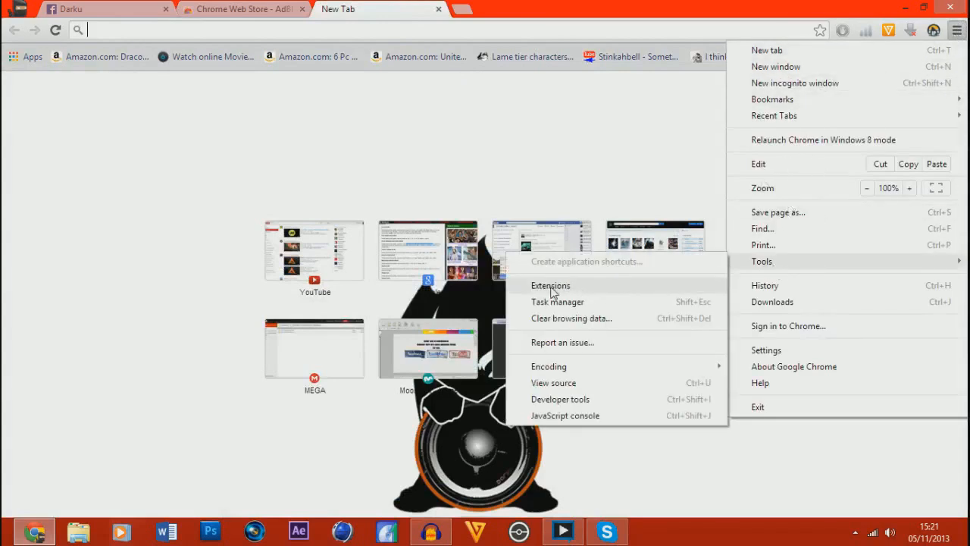
click(766, 350)
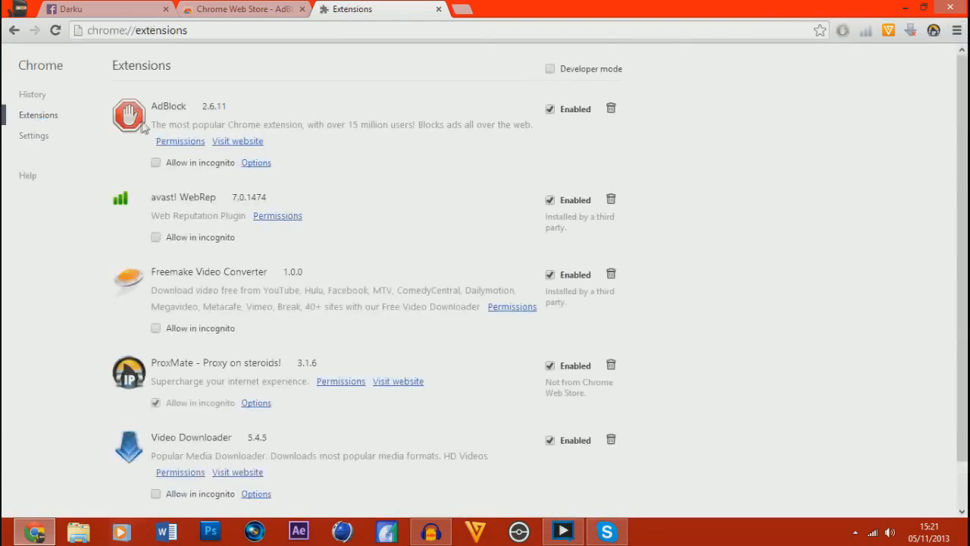
mouse_move(391, 170)
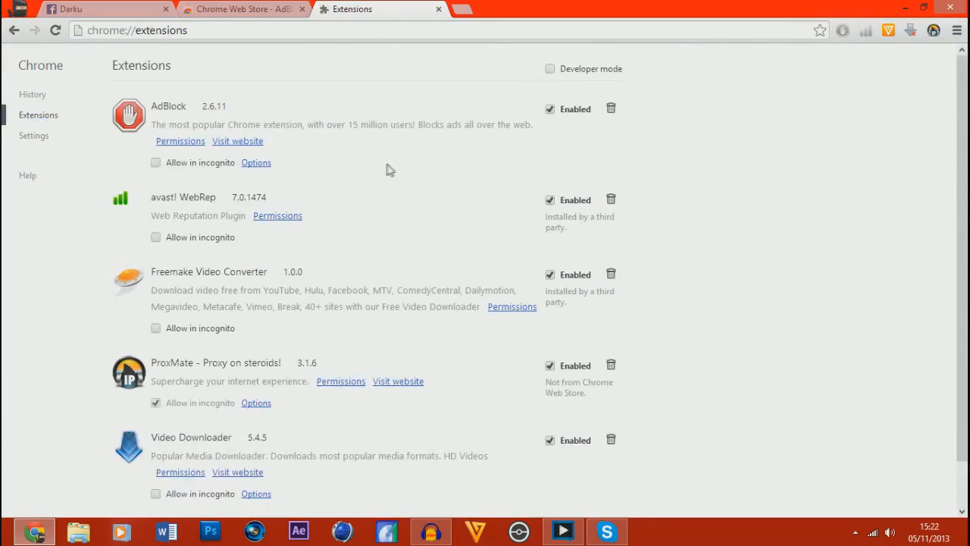
scroll(down, 3)
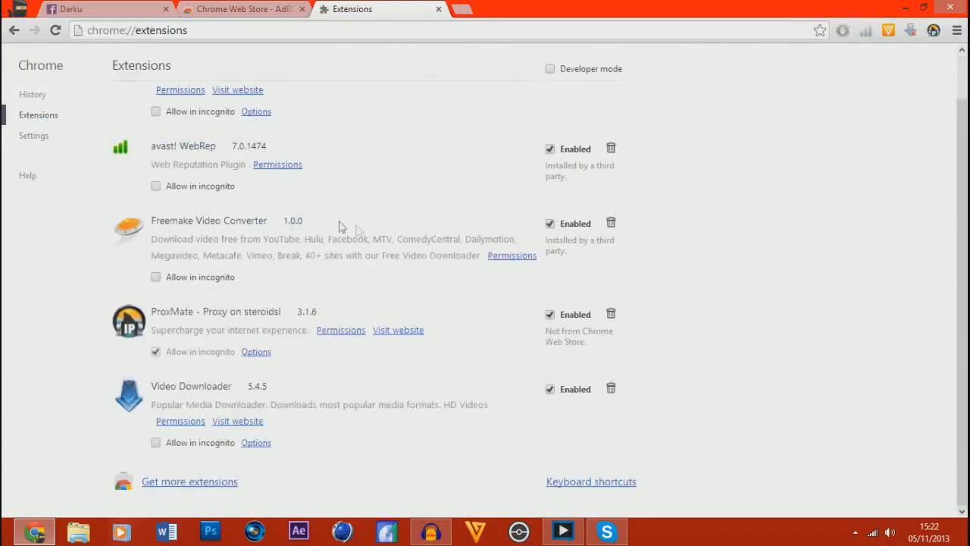
scroll(up, 3)
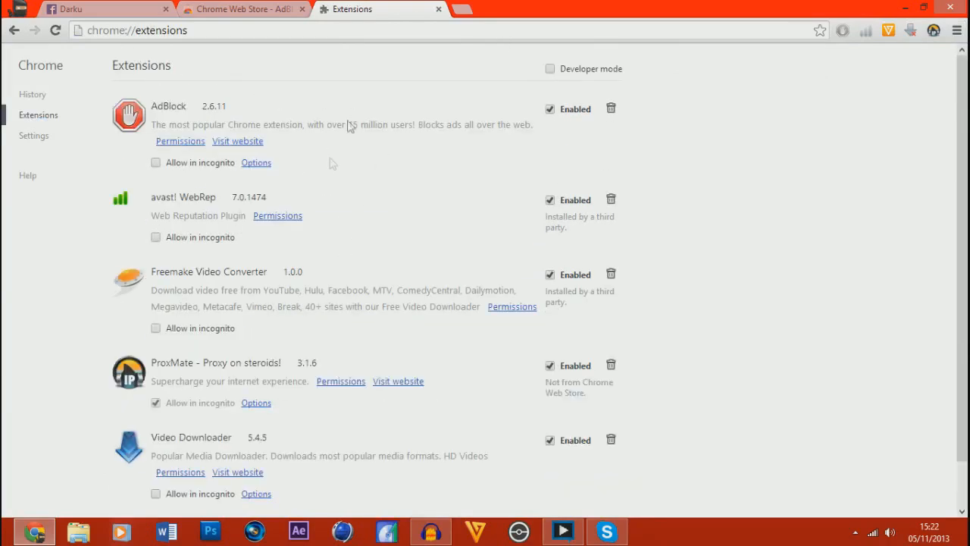
mouse_move(379, 179)
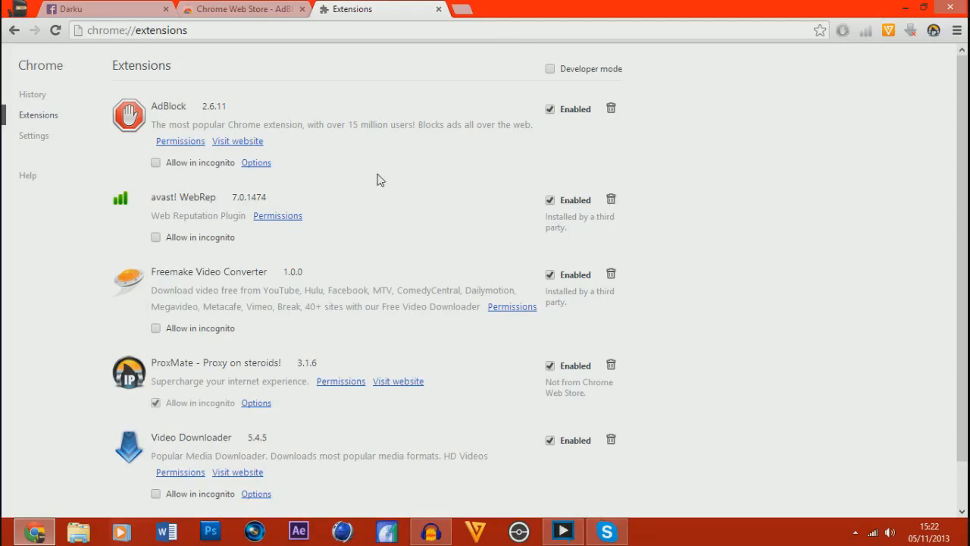
mouse_move(328, 267)
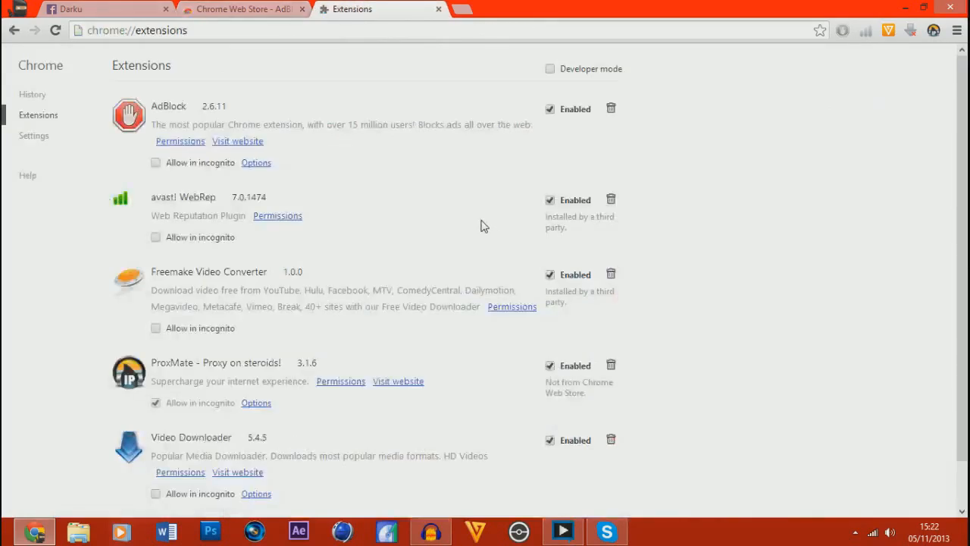
Locate proxmate.crx in Downloads, drag it toward Chrome, and close File Explorer
click(77, 530)
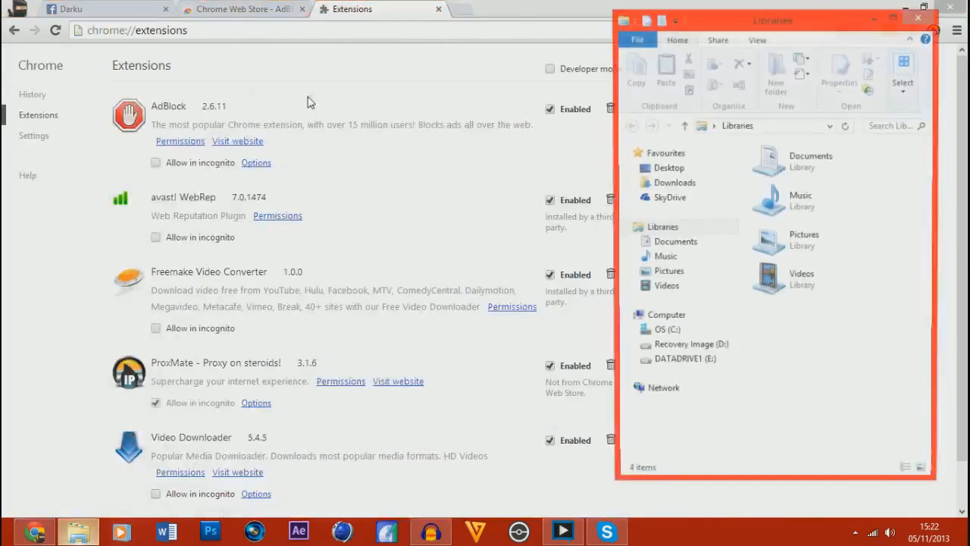
click(673, 183)
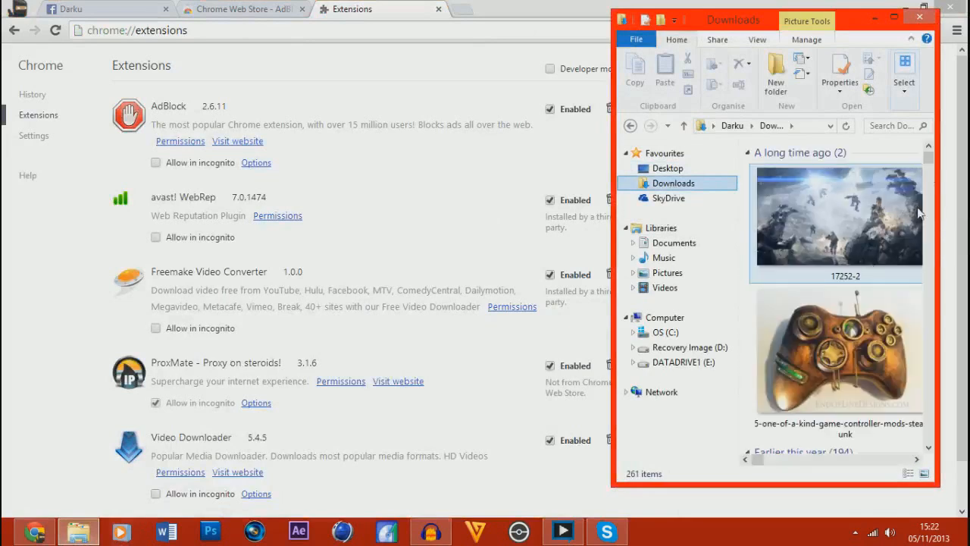
scroll(down, 3)
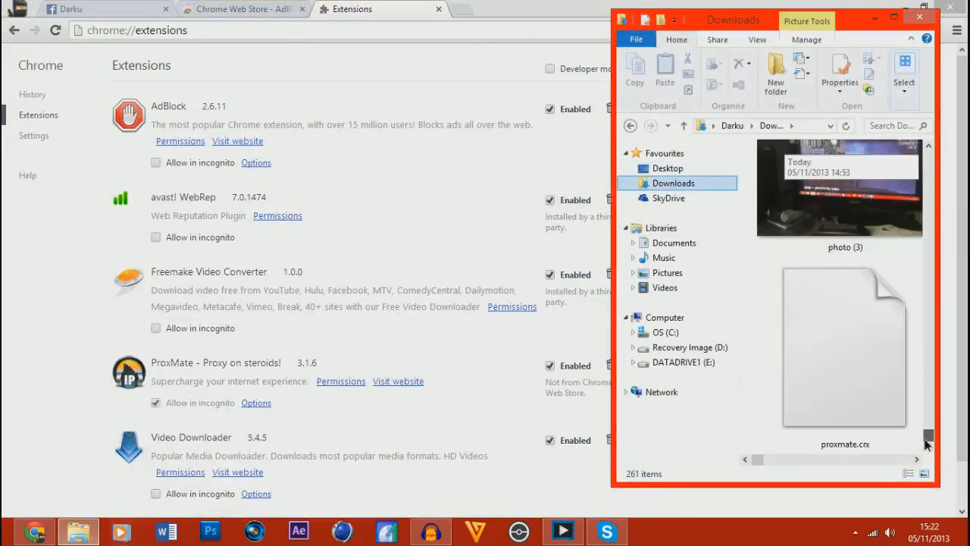
click(843, 349)
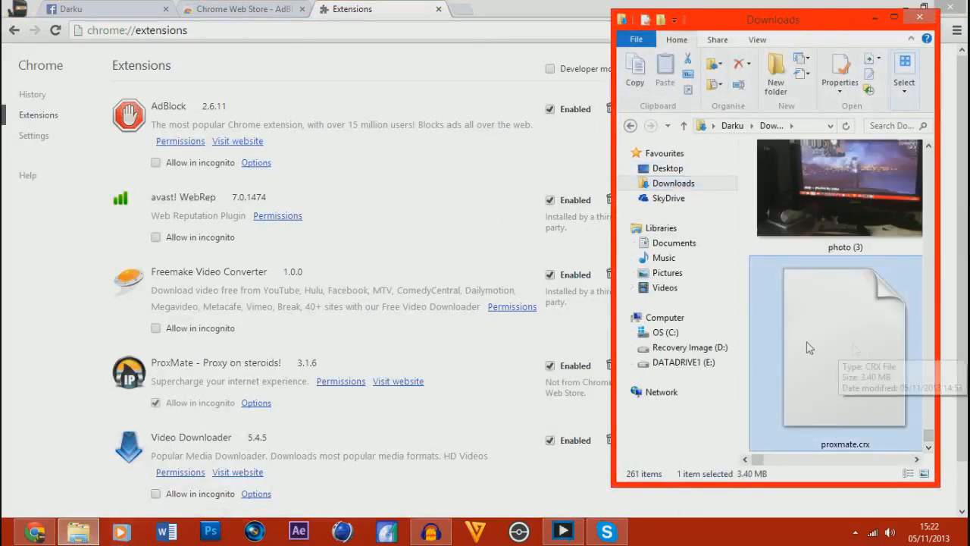
mouse_move(677, 287)
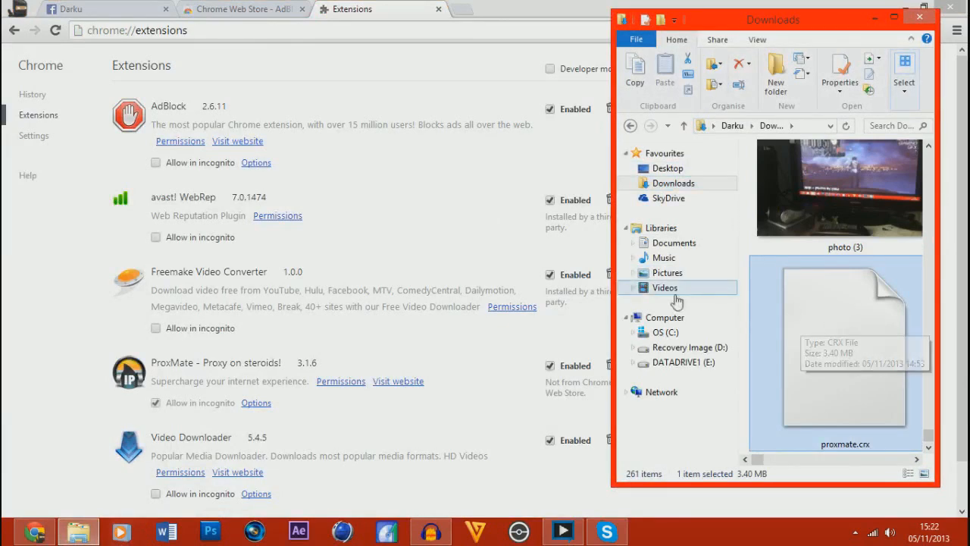
mouse_move(780, 354)
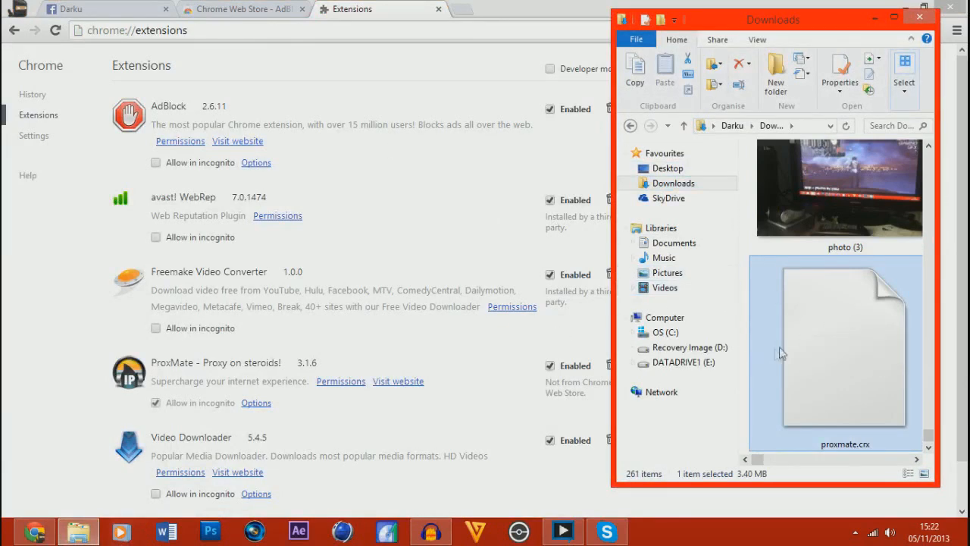
drag(834, 341, 425, 265)
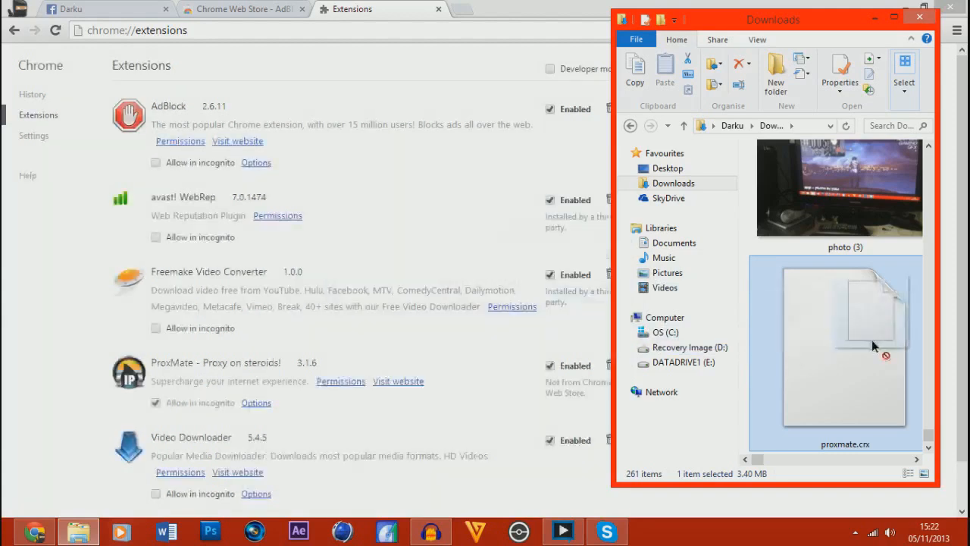
mouse_move(876, 214)
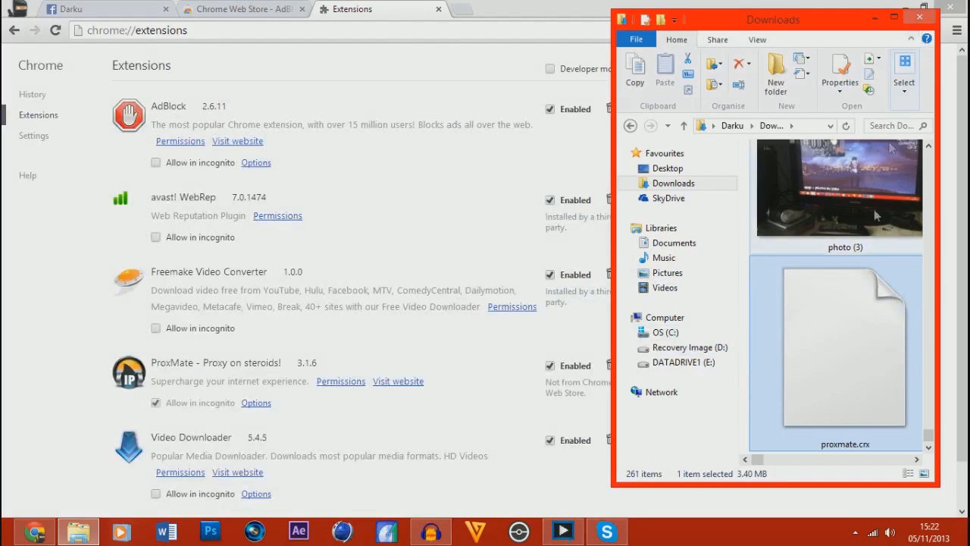
click(896, 17)
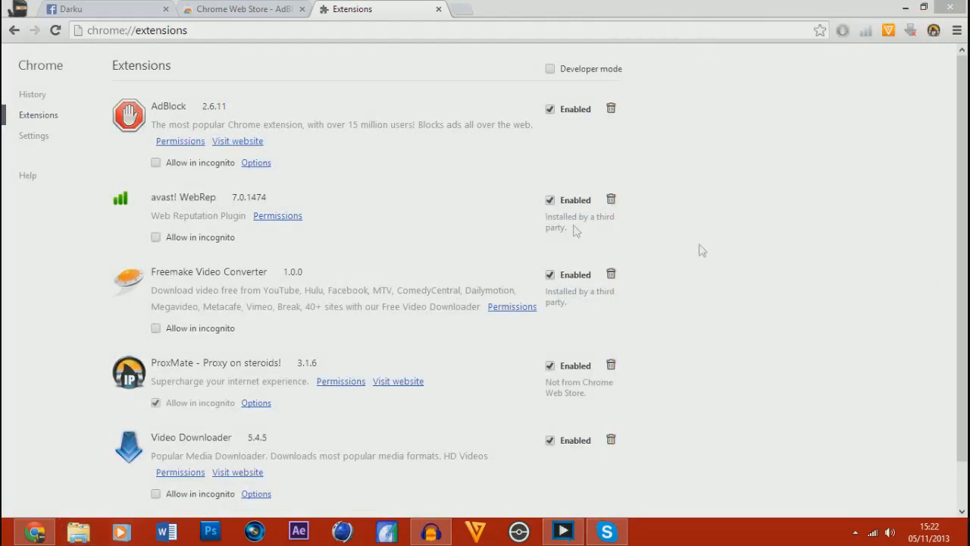
mouse_move(383, 371)
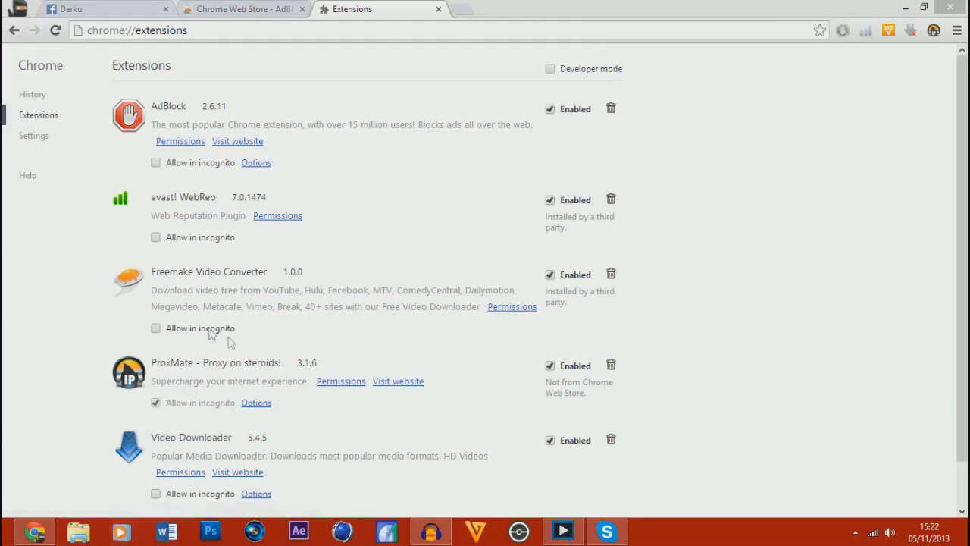
mouse_move(358, 281)
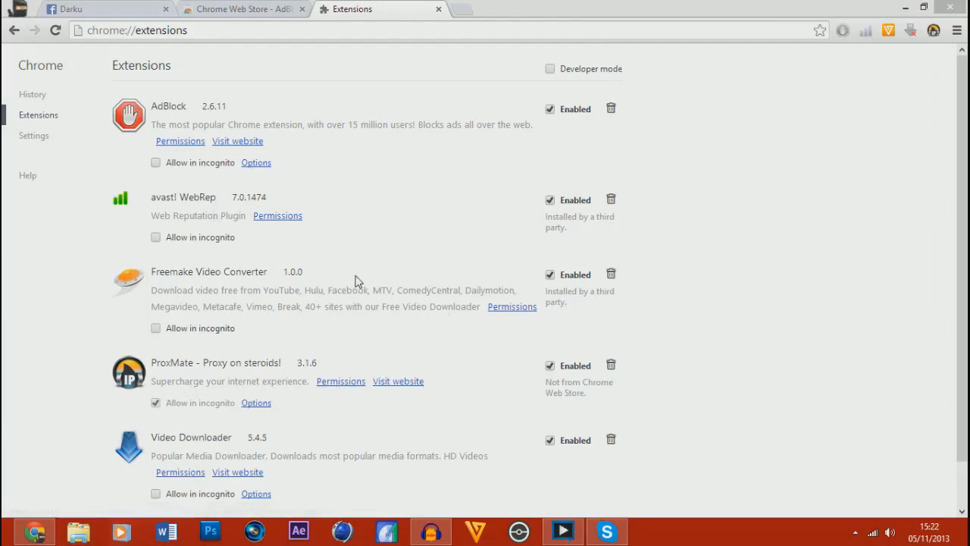
mouse_move(398, 381)
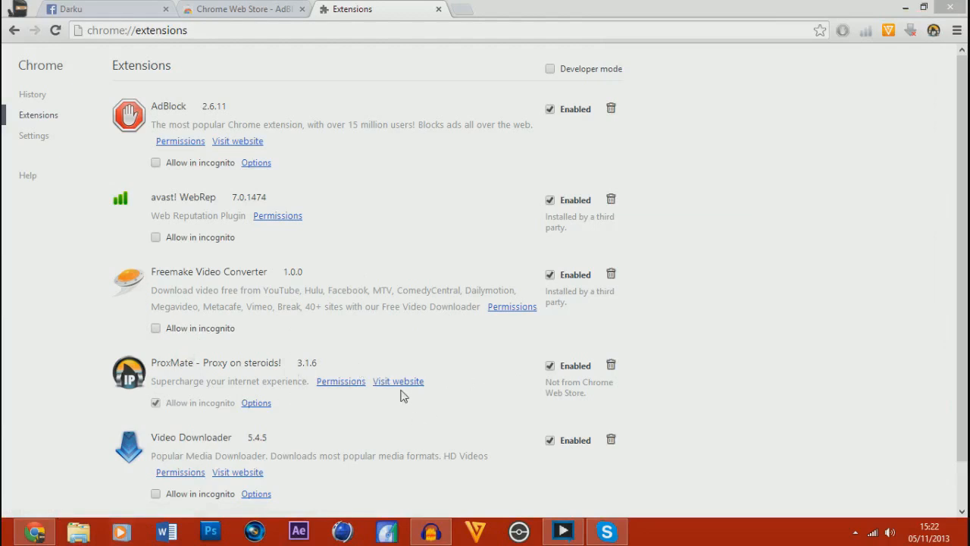
mouse_move(458, 353)
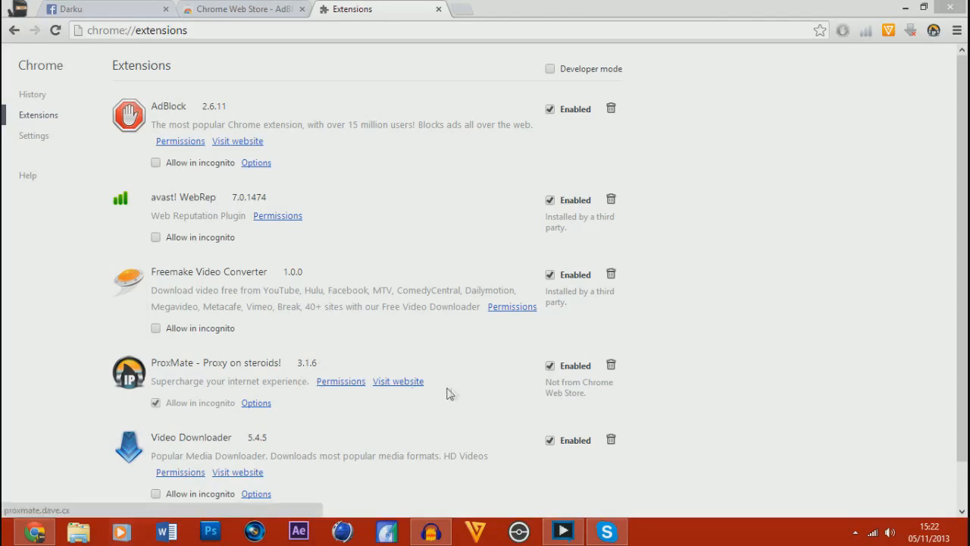
mouse_move(242, 6)
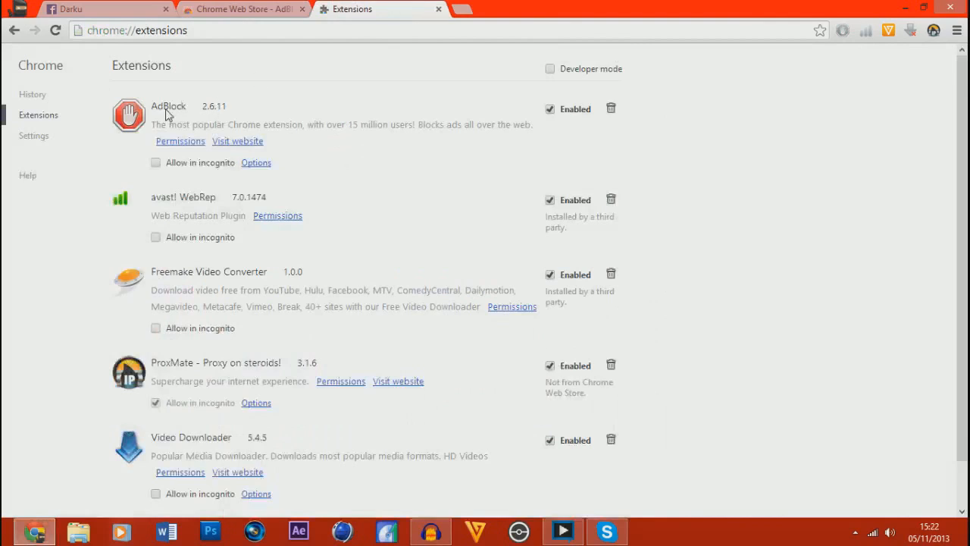
Load youtube.com, confirm AdBlock shows Added to Chrome in the store tab, and close it
text(youtube.com)
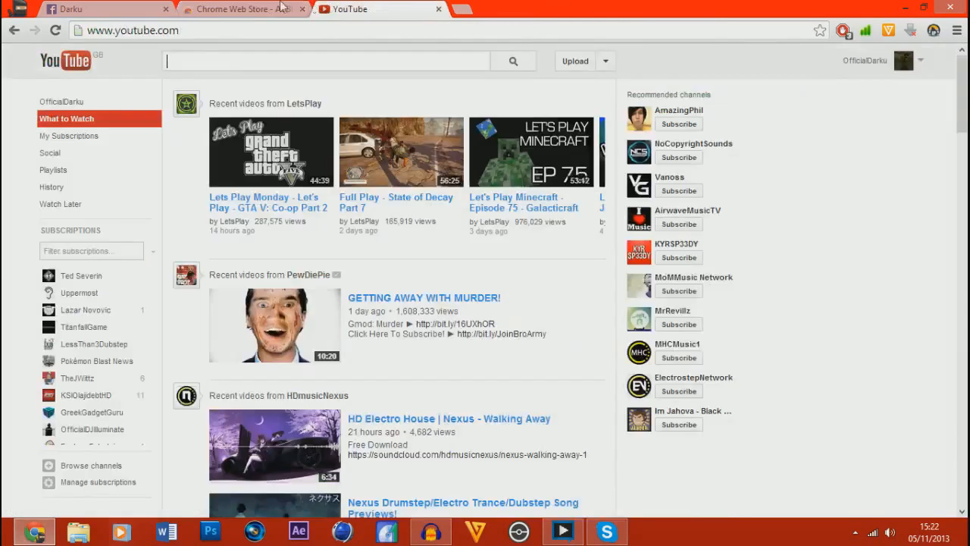
click(231, 9)
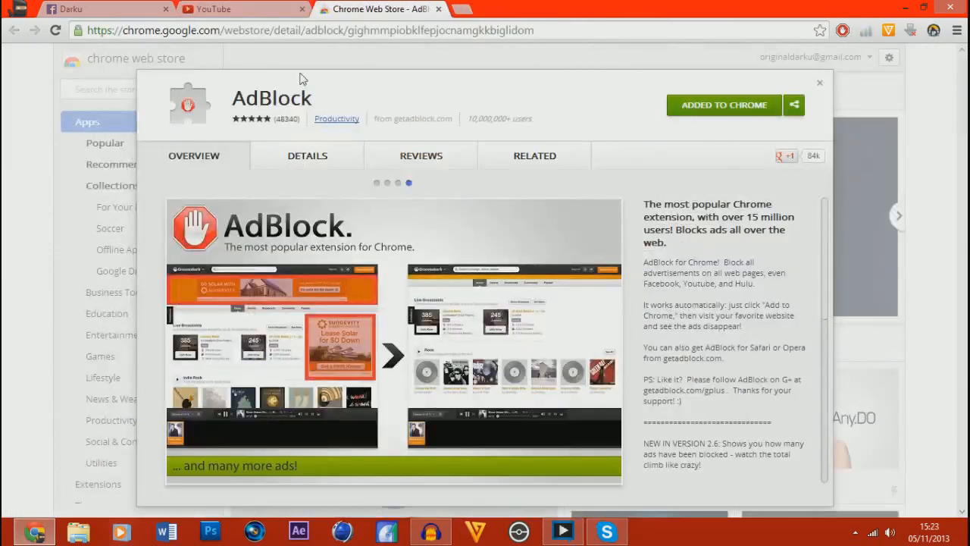
mouse_move(466, 117)
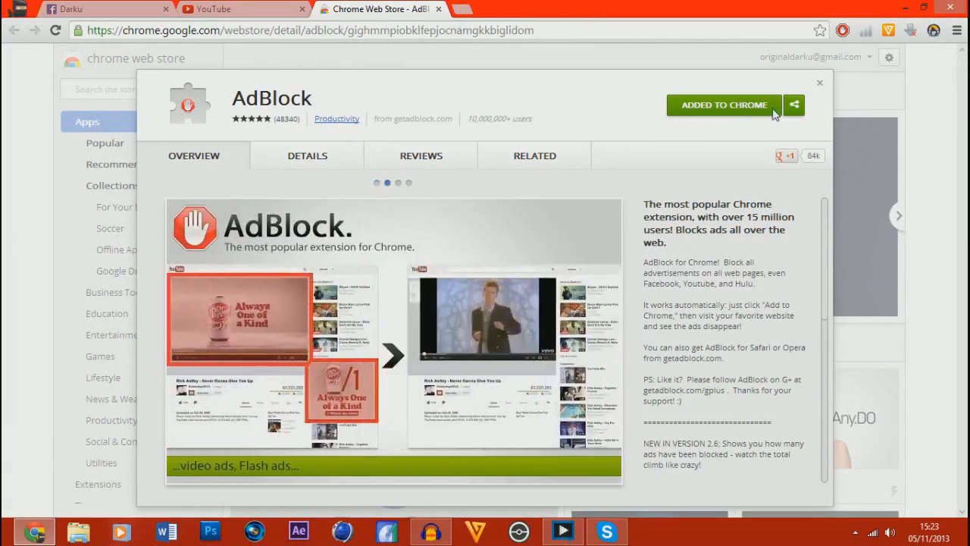
click(438, 9)
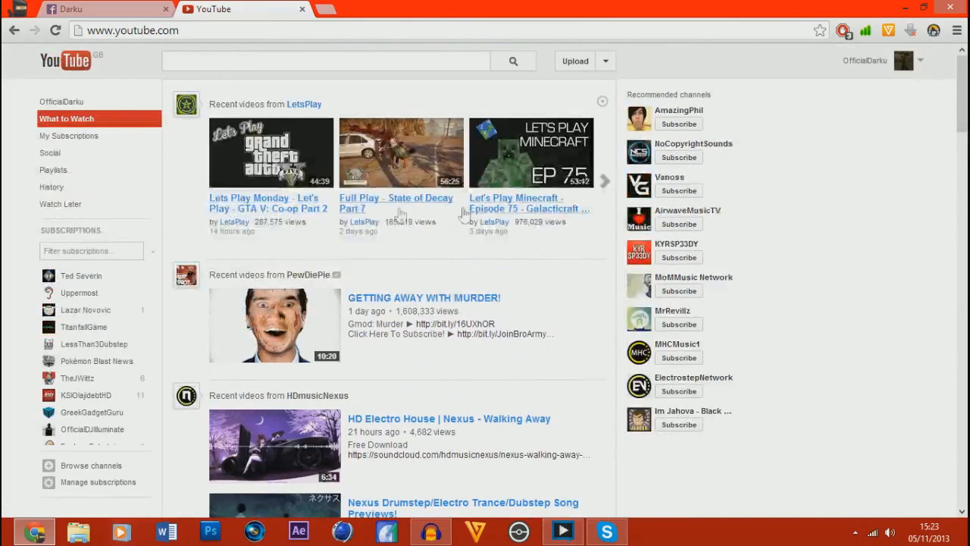
Choose My Channel from the account menu to reach the OfficialDarku channel
scroll(down, 3)
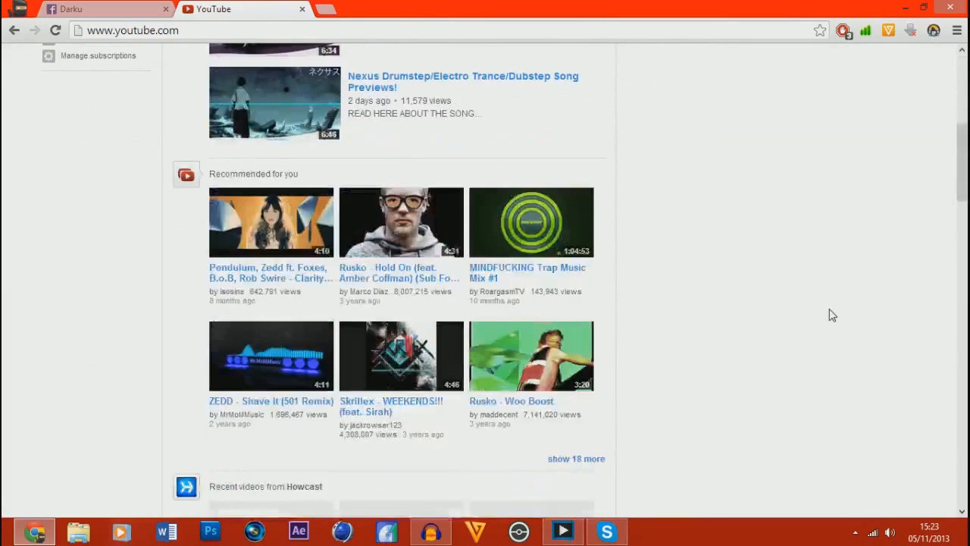
click(904, 60)
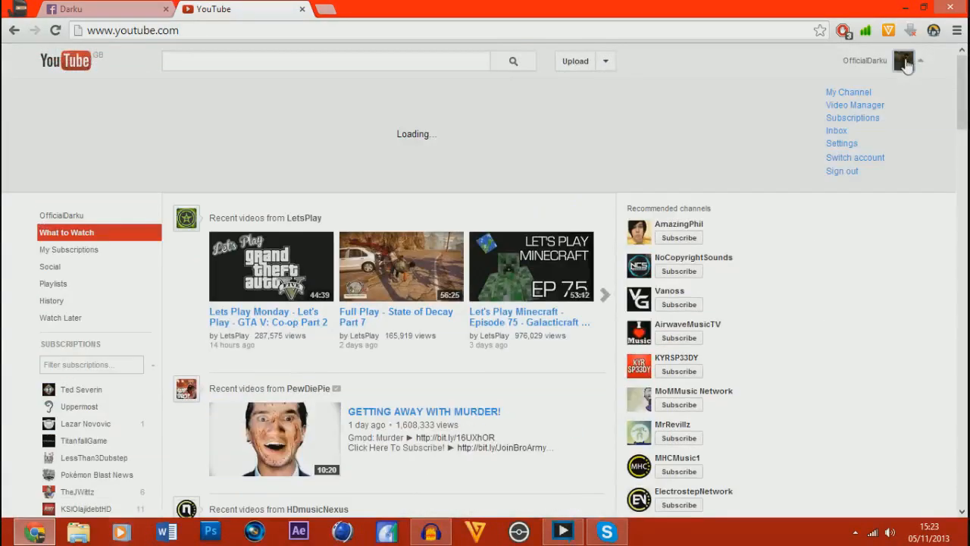
click(848, 92)
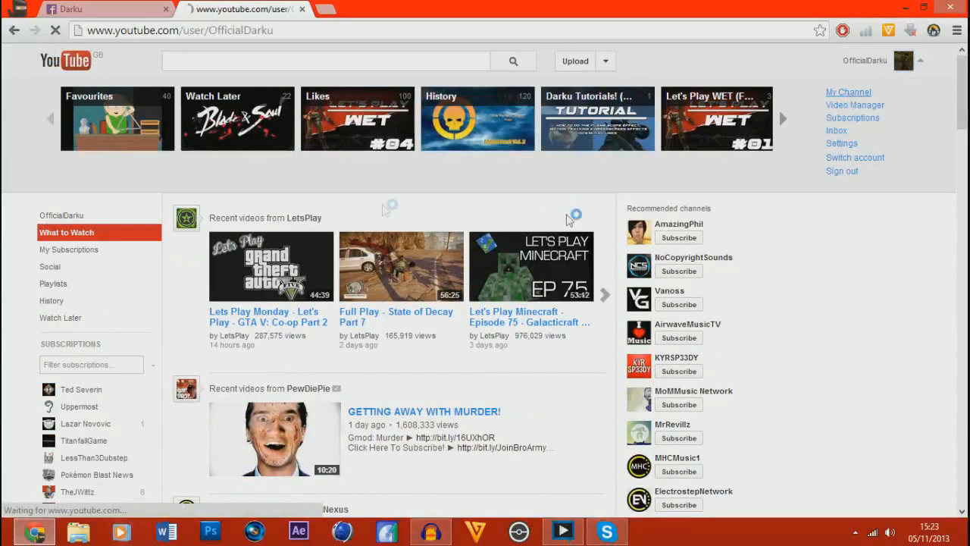
click(848, 92)
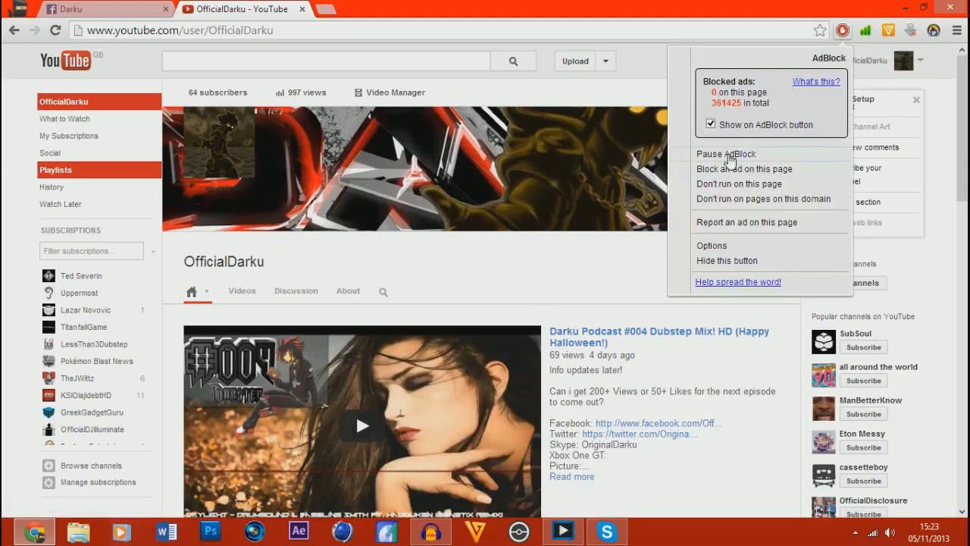
mouse_move(611, 156)
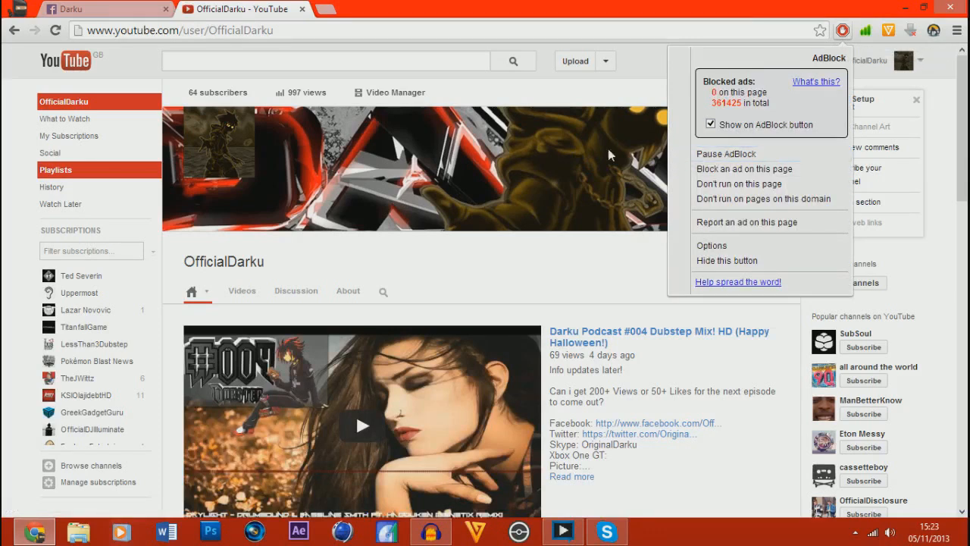
mouse_move(54, 61)
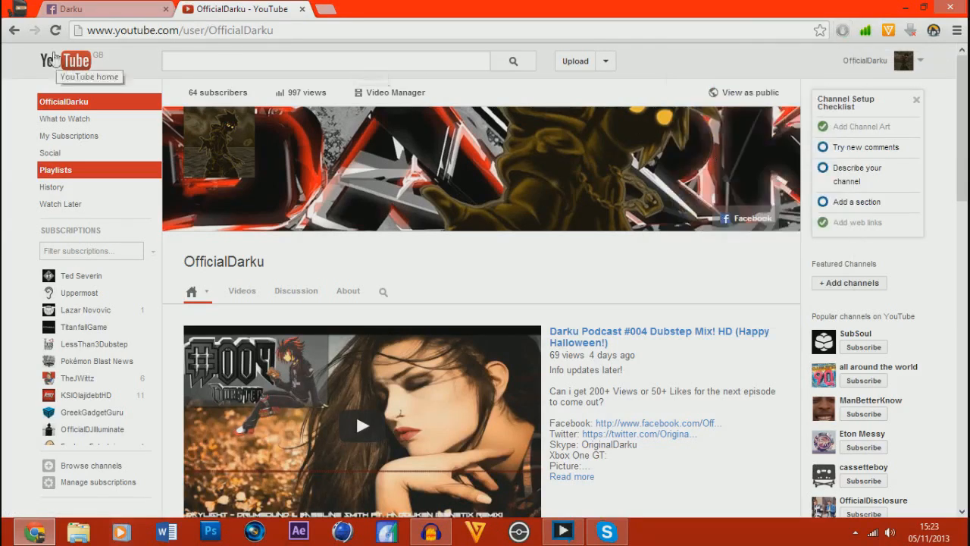
Return to YouTube home, dismiss the Call of Duty banner ad, and play the Lets Play Monday GTA V video
click(65, 60)
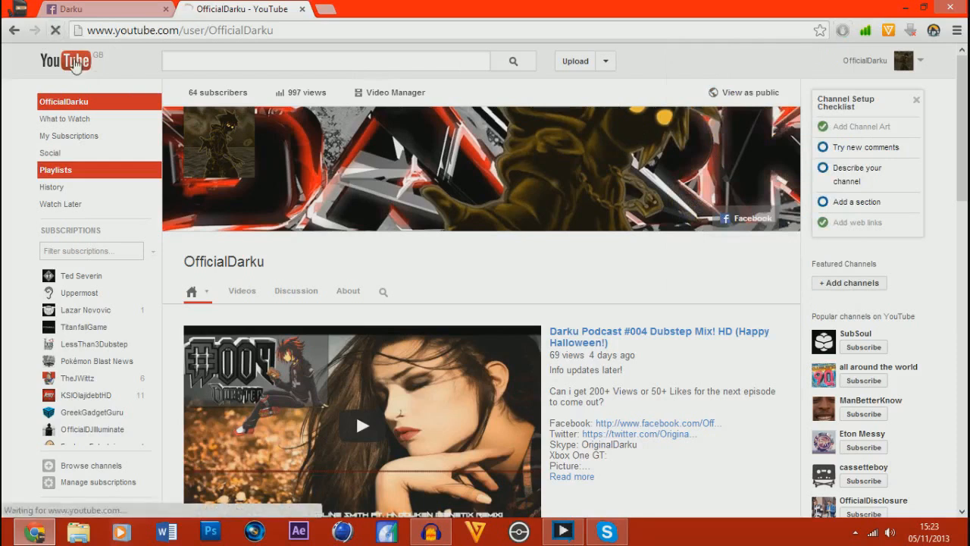
click(64, 61)
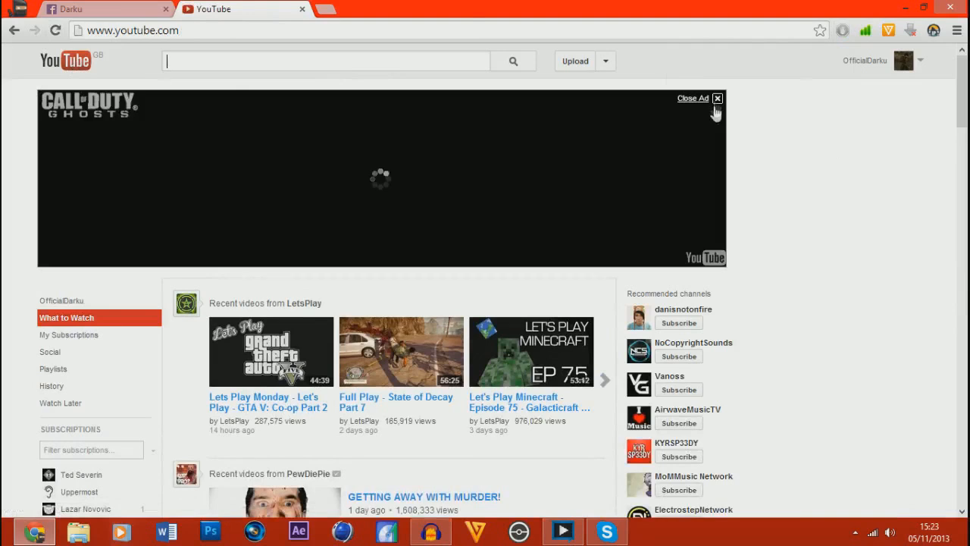
mouse_move(568, 211)
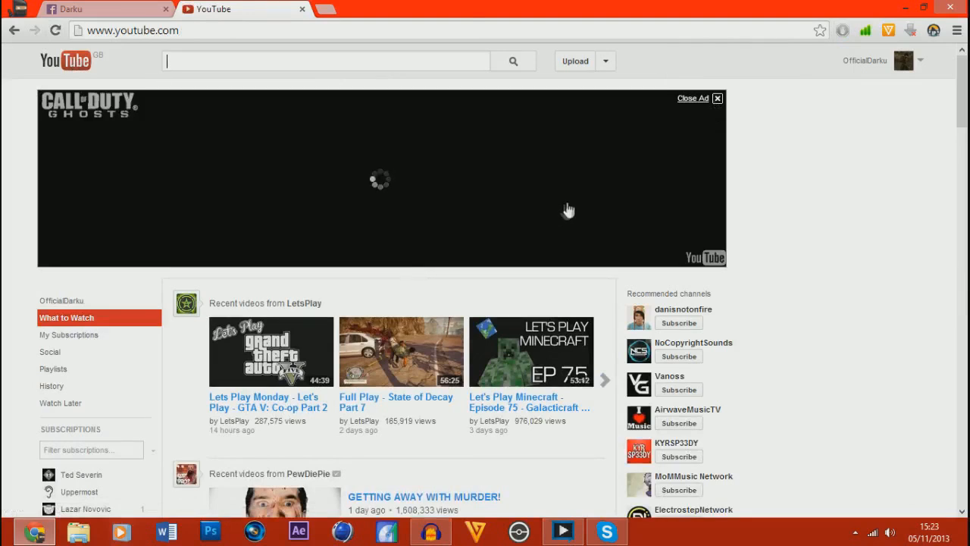
click(717, 97)
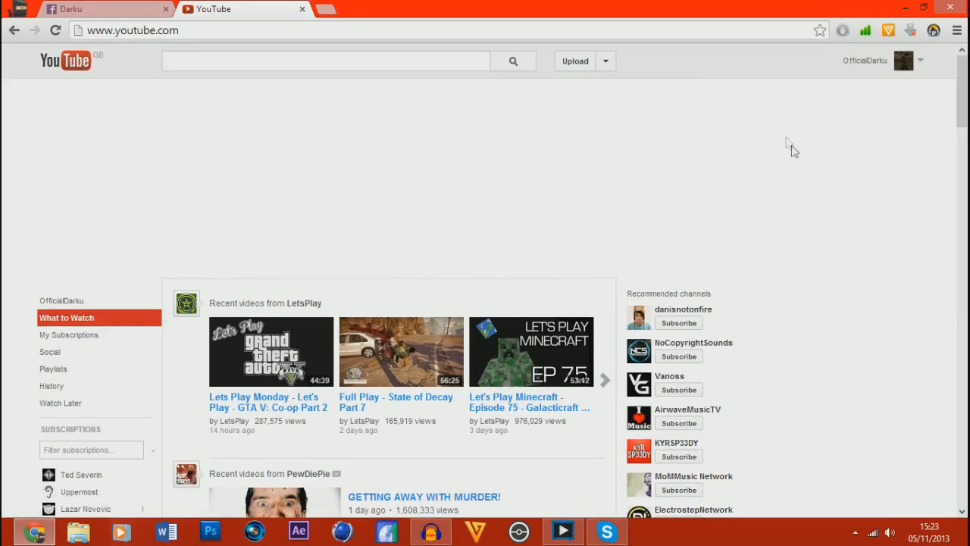
click(401, 351)
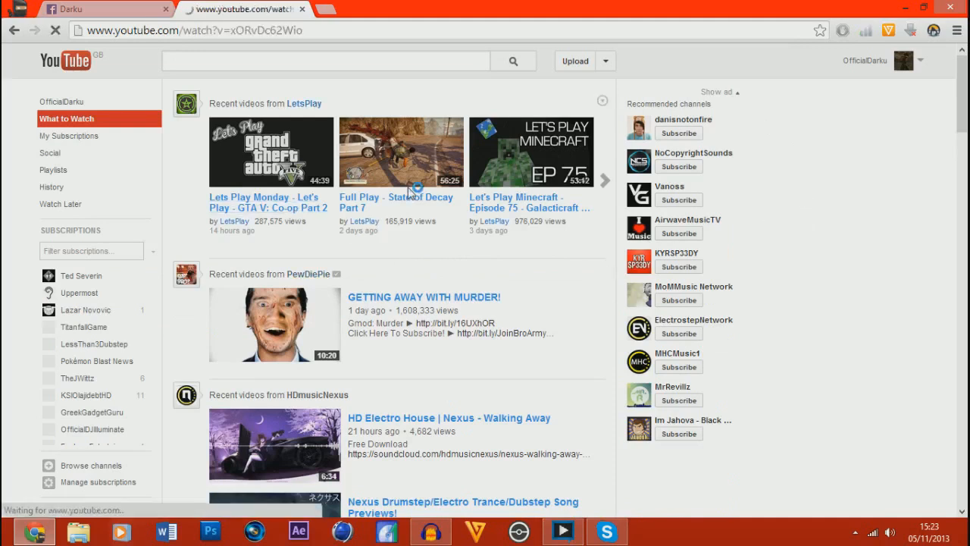
click(270, 151)
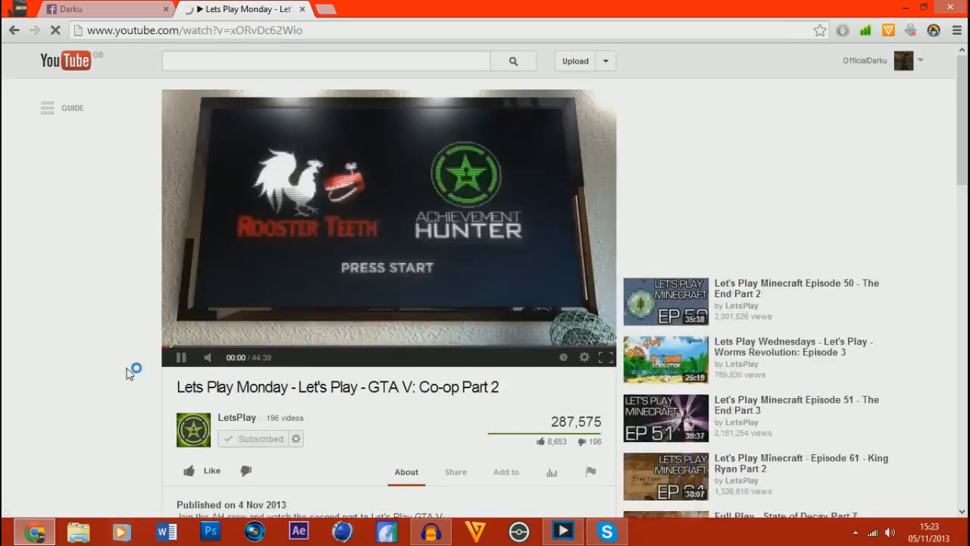
click(182, 357)
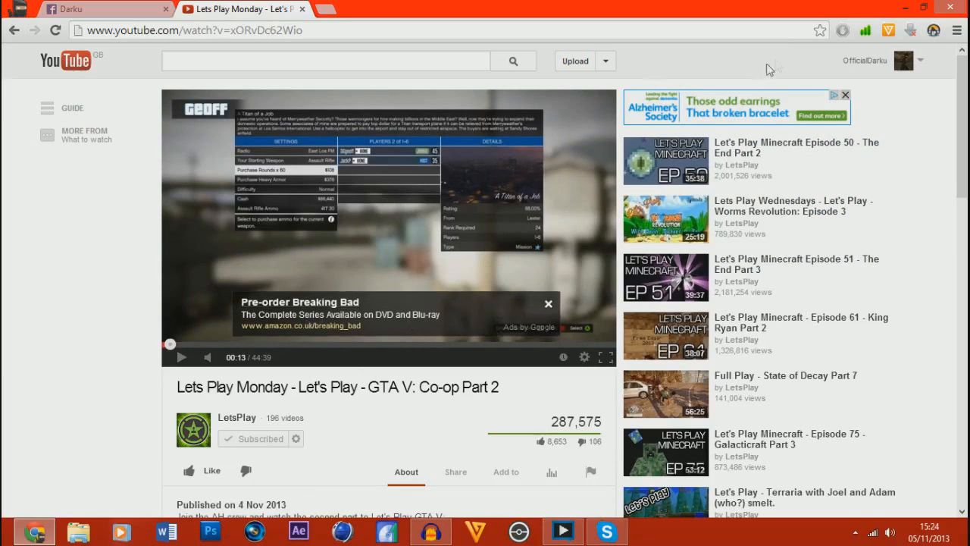
Unpause AdBlock, reload and pause the GTA V video, then return to YouTube home
click(842, 30)
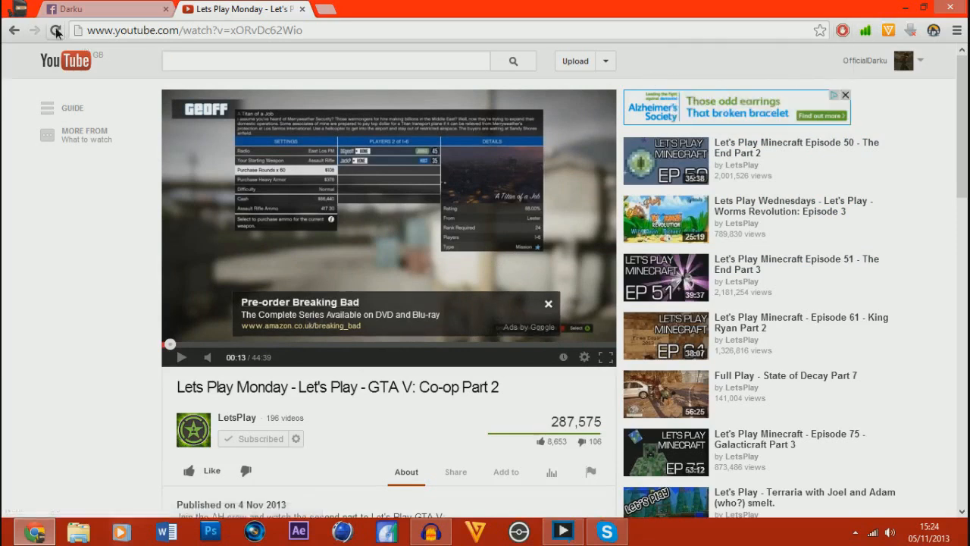
click(56, 30)
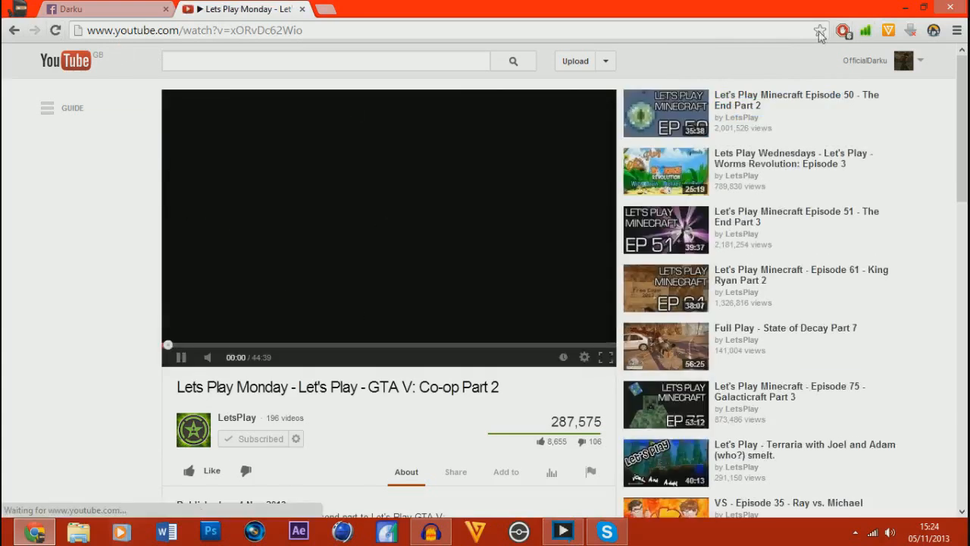
click(181, 357)
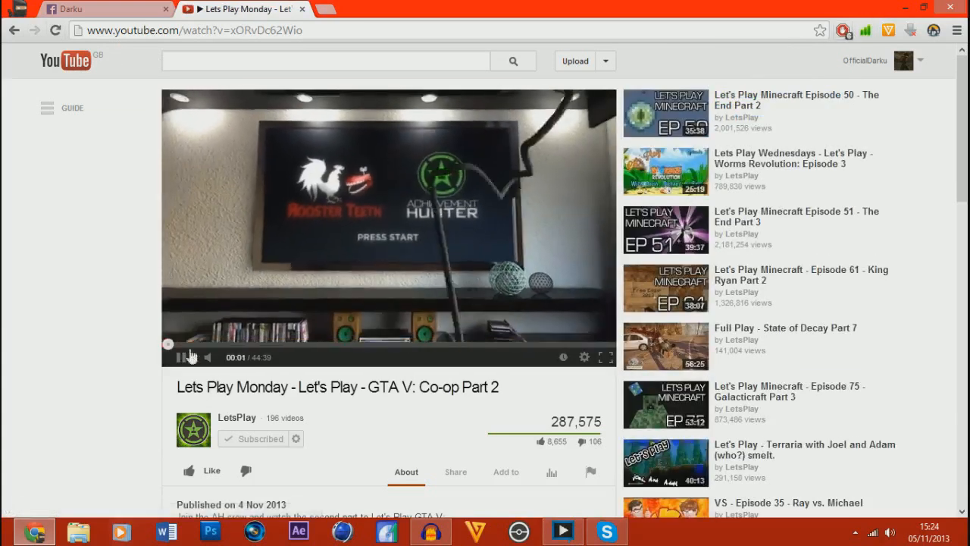
click(182, 357)
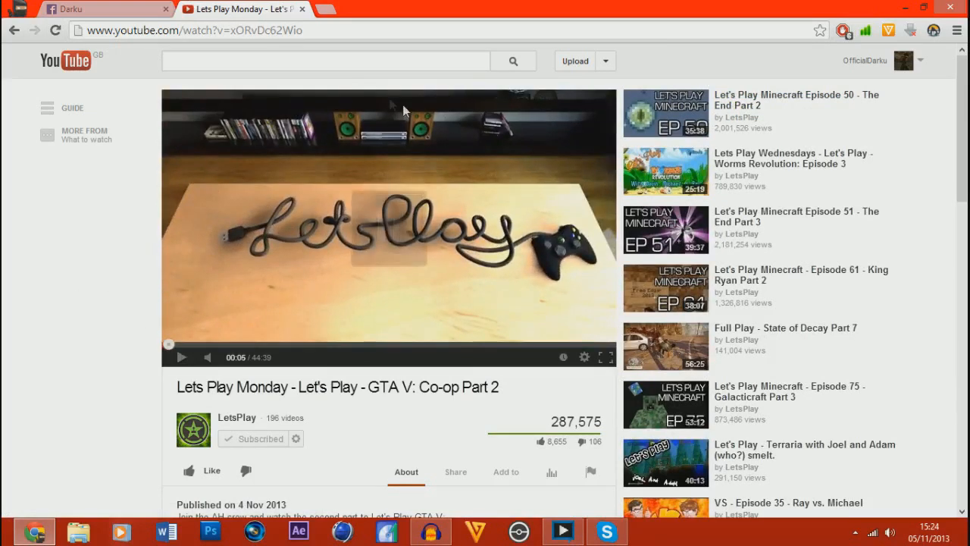
mouse_move(53, 67)
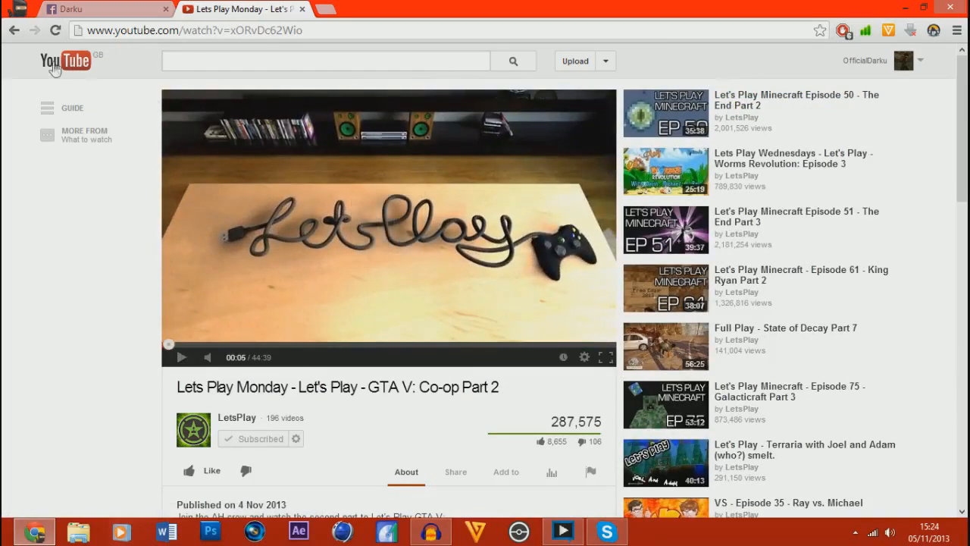
click(65, 60)
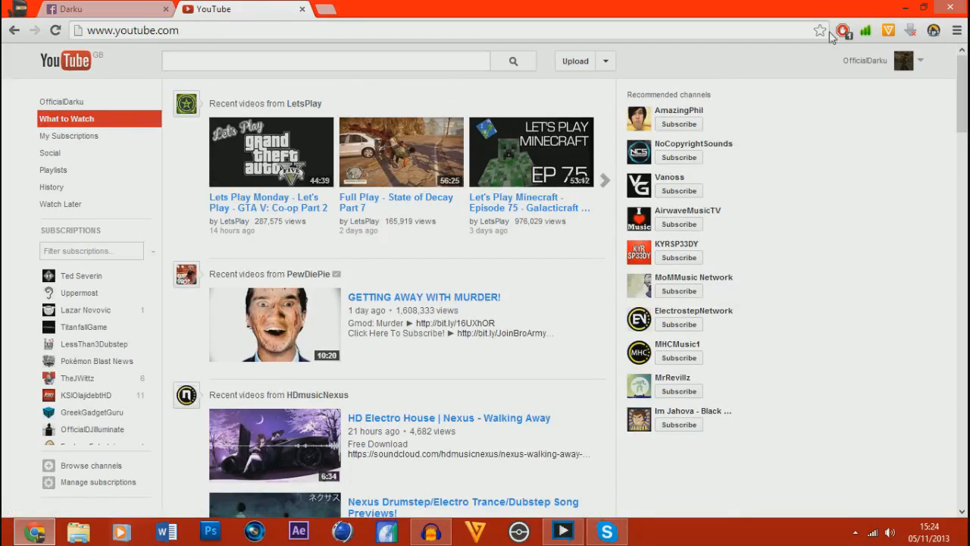
mouse_move(877, 103)
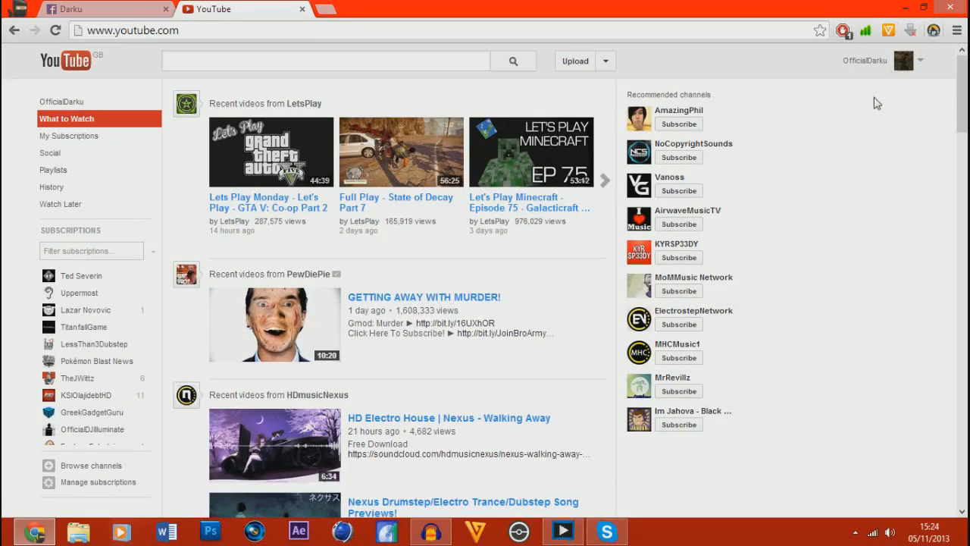
mouse_move(894, 181)
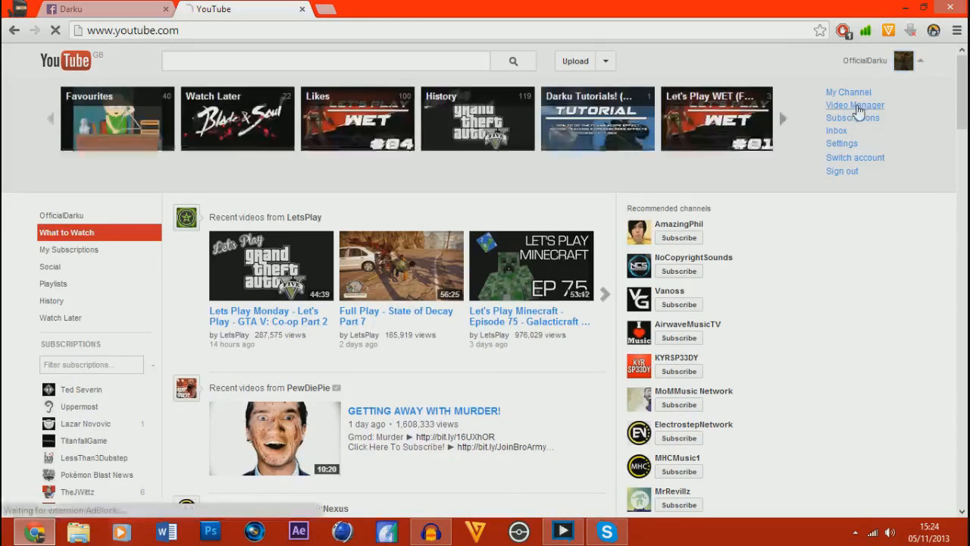
Open Video Manager and scroll through the OfficialDarku uploads, including the WET Episode #4 draft
click(855, 105)
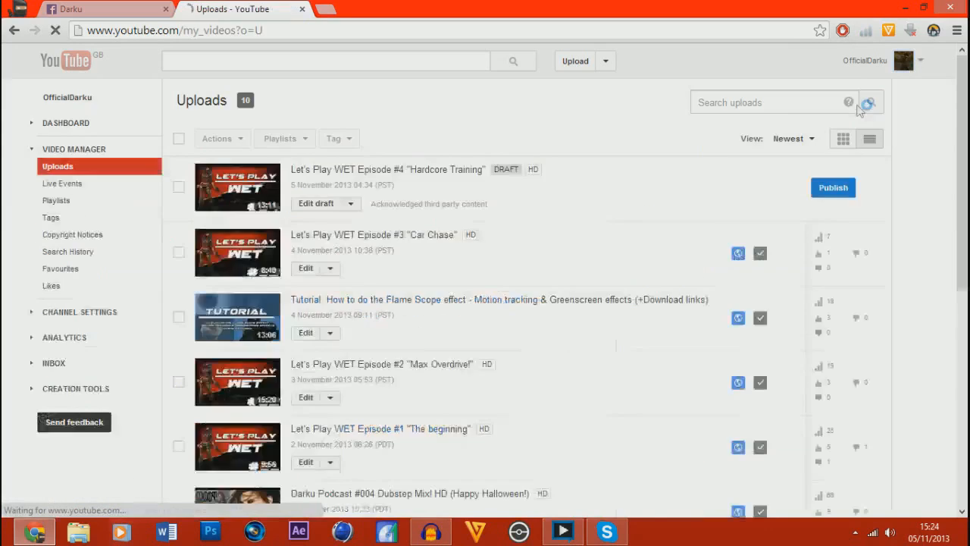
scroll(down, 3)
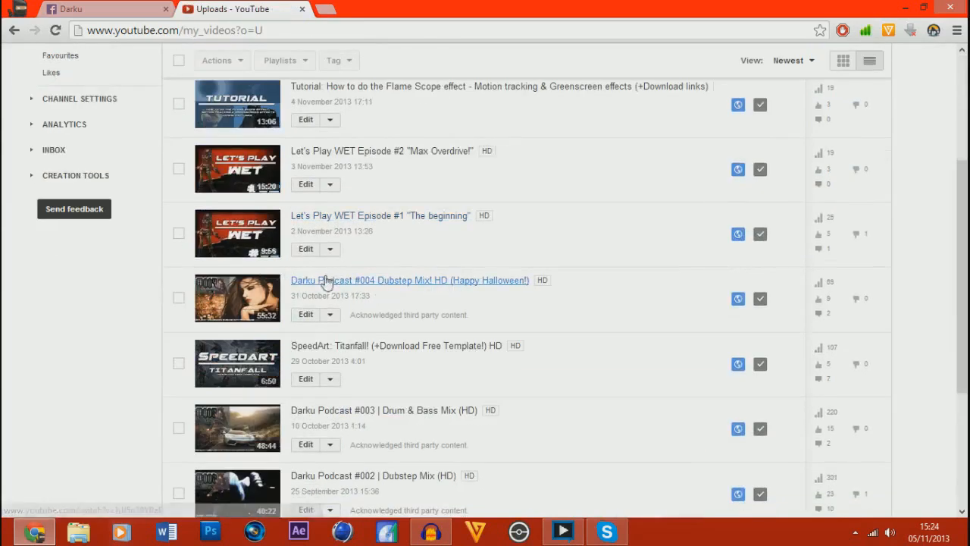
scroll(down, 3)
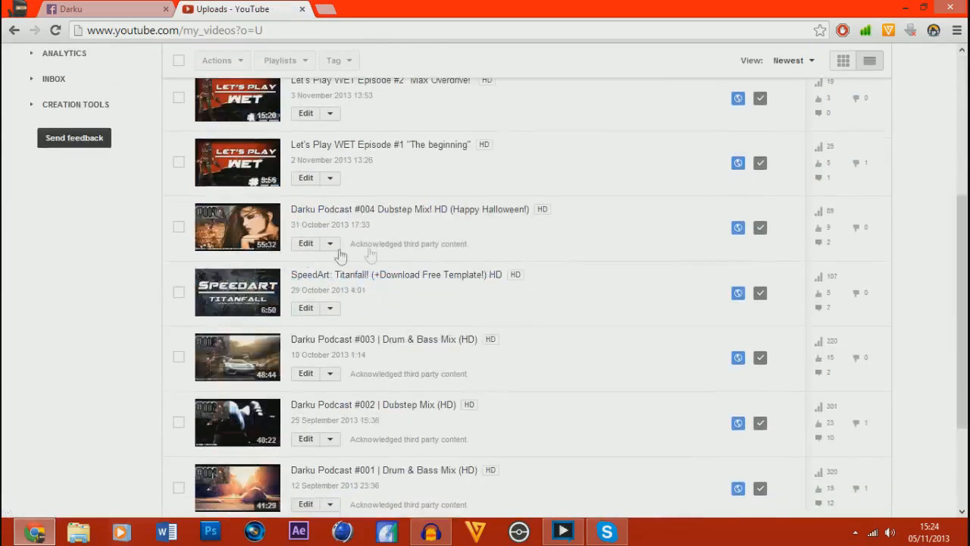
mouse_move(523, 220)
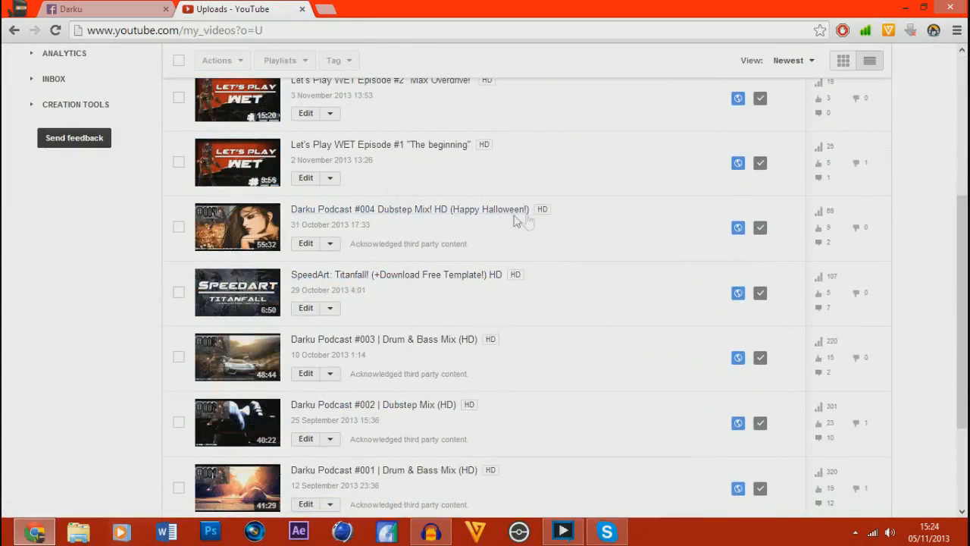
mouse_move(371, 222)
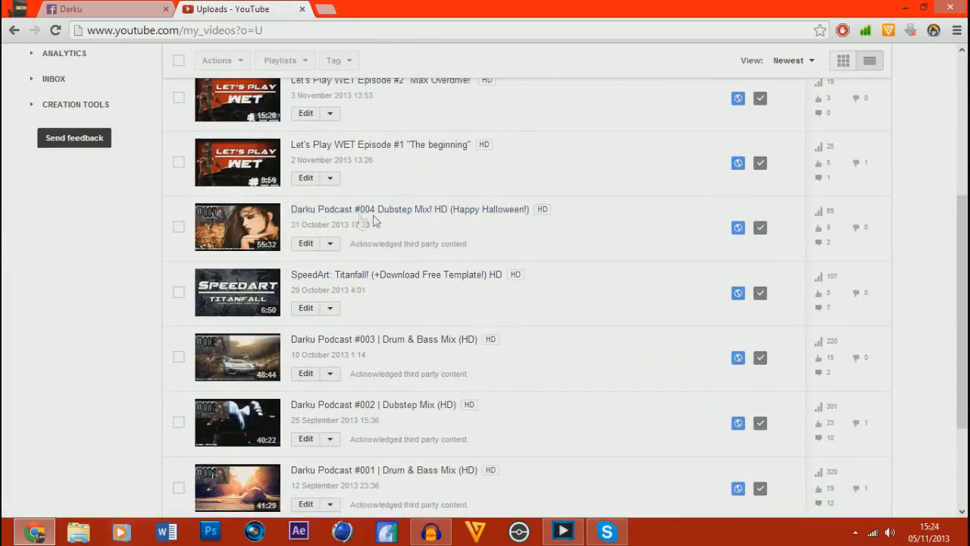
mouse_move(289, 220)
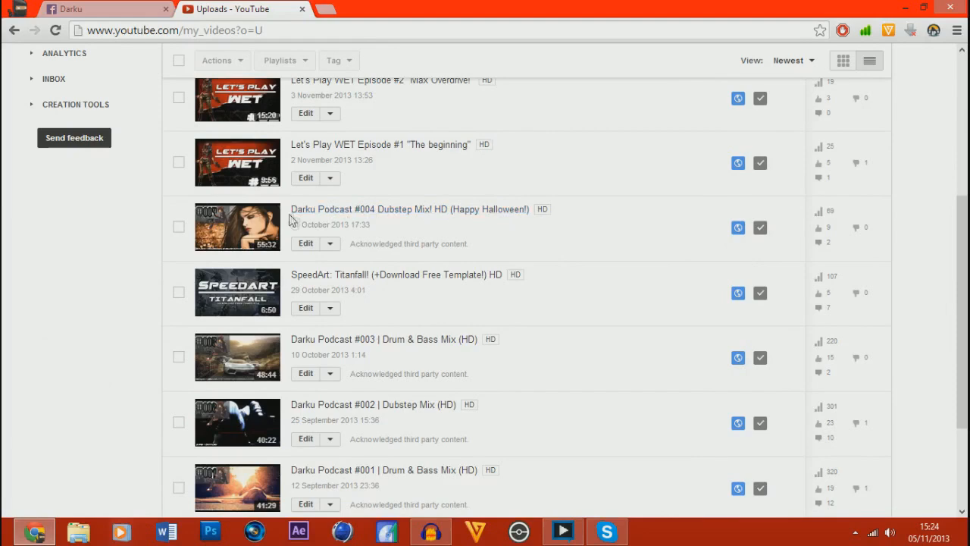
scroll(up, 3)
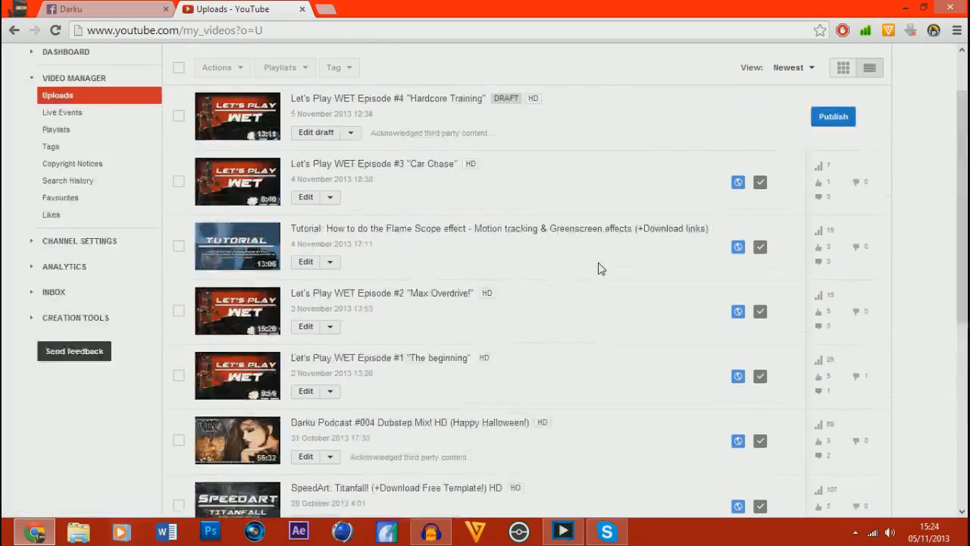
scroll(down, 3)
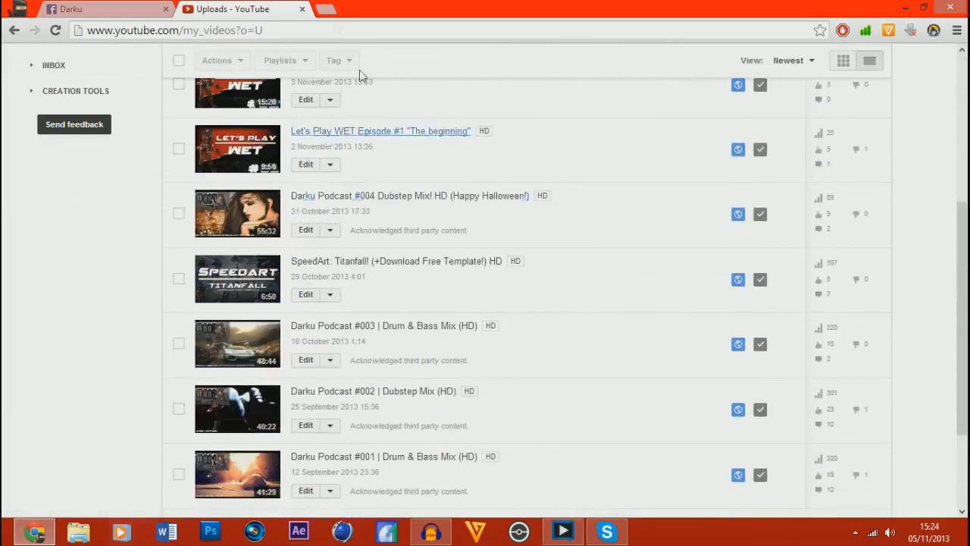